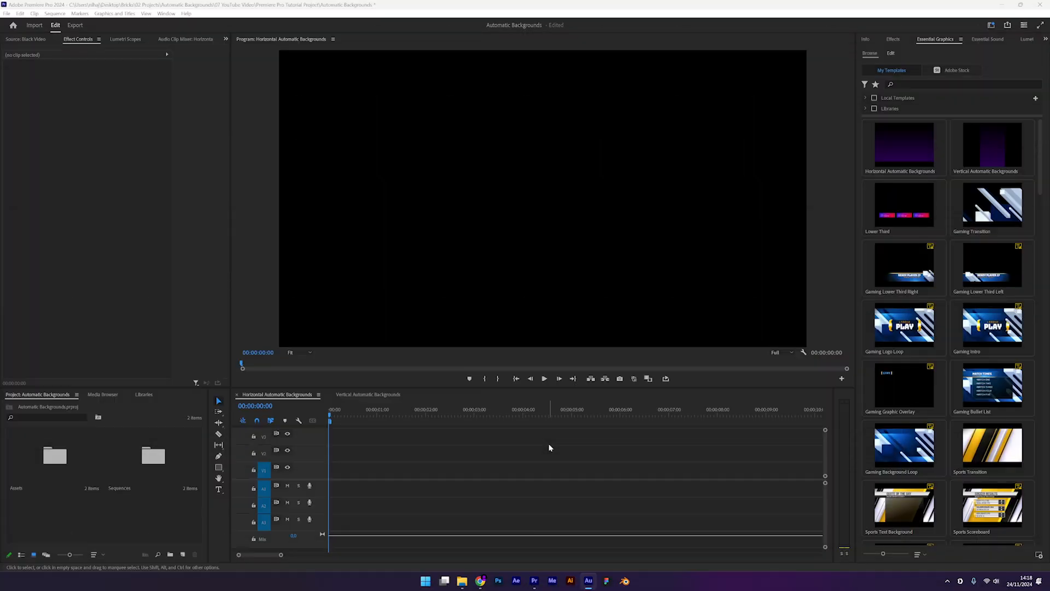
mouse_move(914, 153)
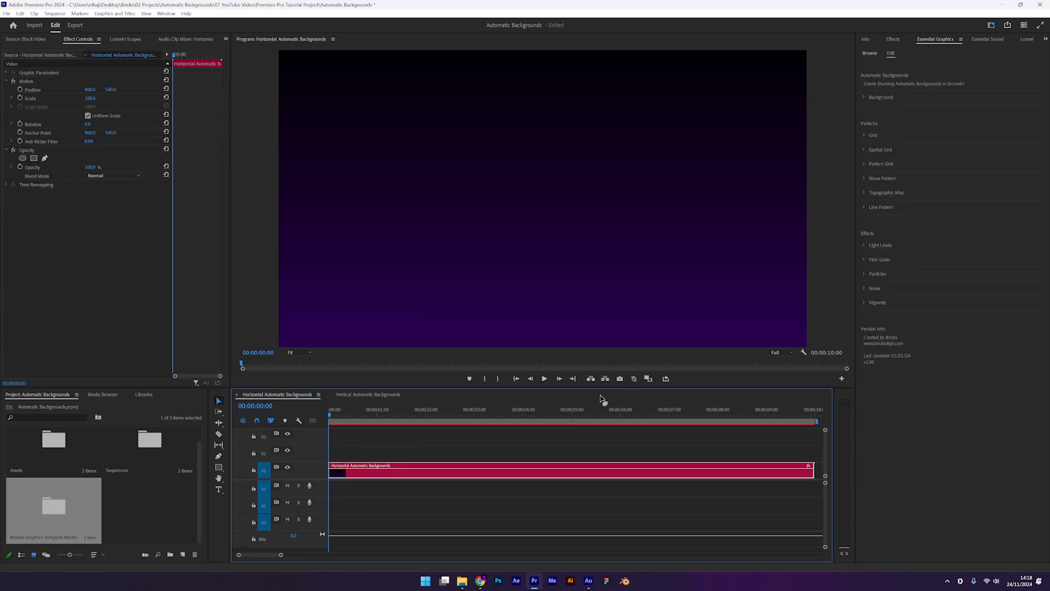
mouse_move(828, 204)
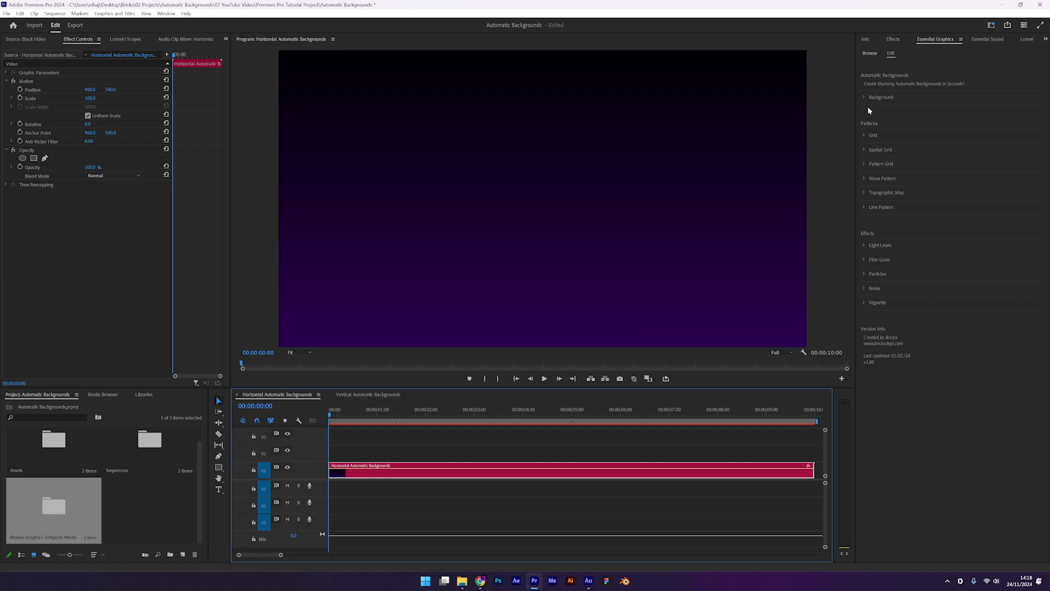
Set the background's Colour 1 to a deep red, giving a black-to-red gradient.
click(865, 97)
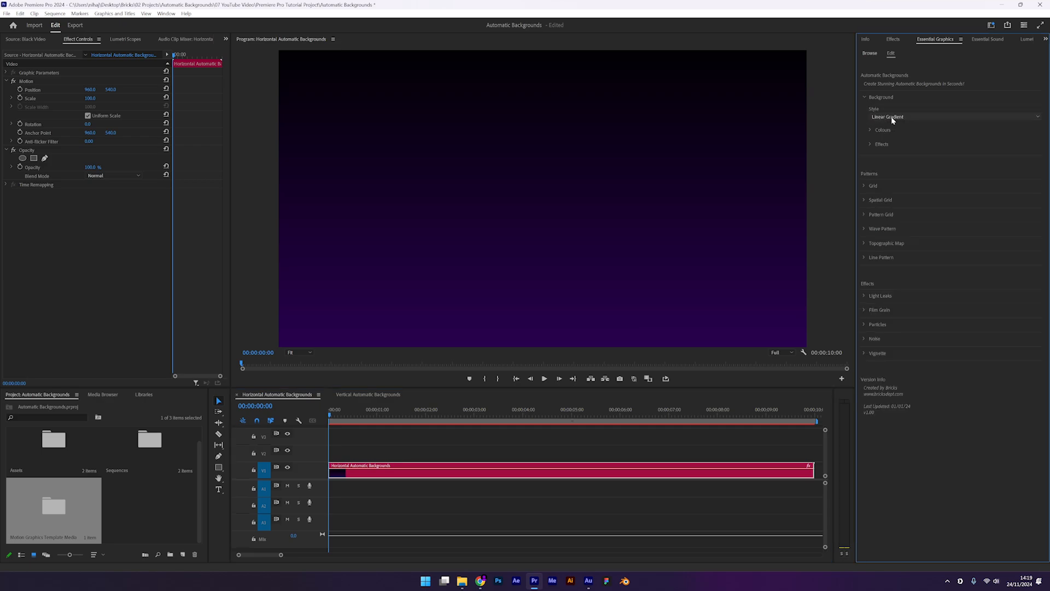
click(887, 117)
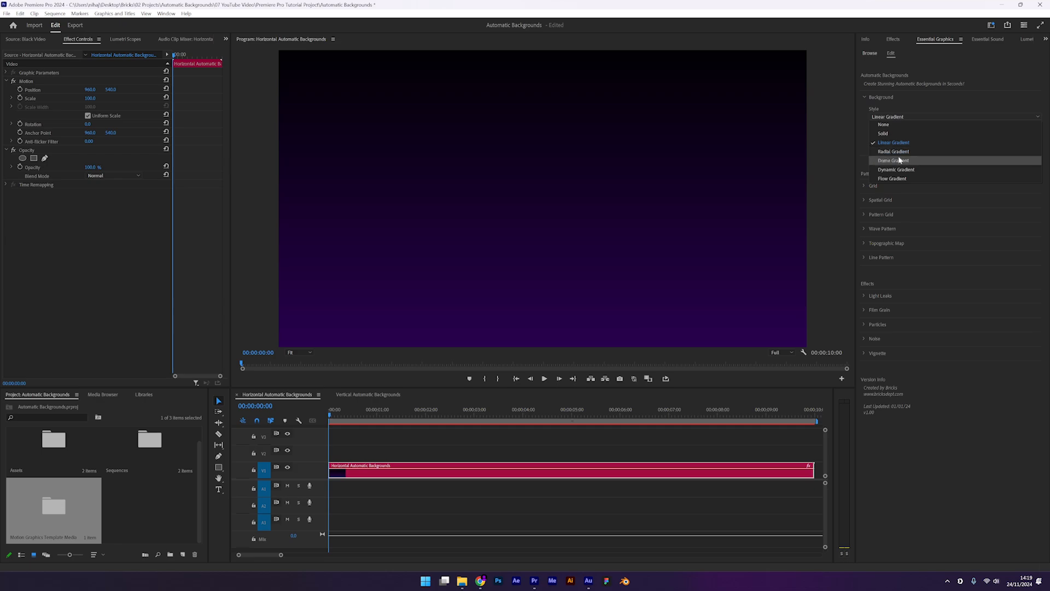
mouse_move(928, 169)
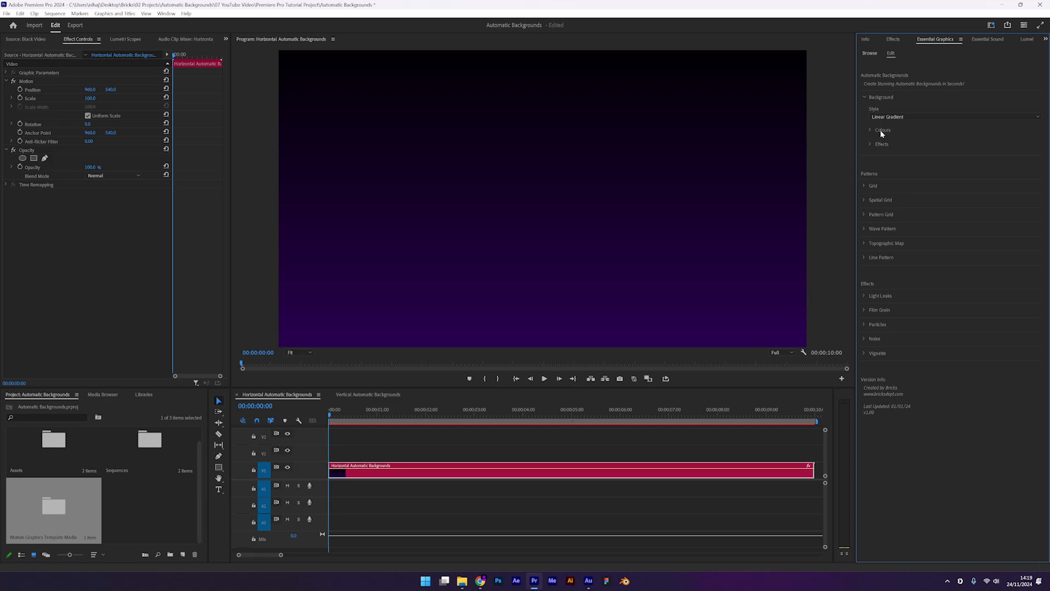
click(871, 130)
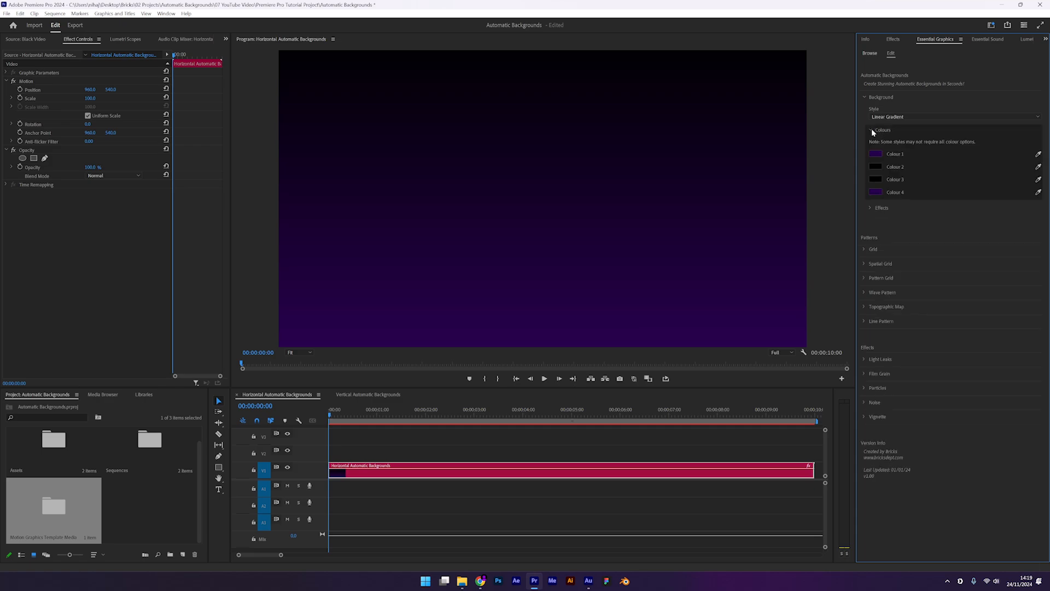
mouse_move(898, 152)
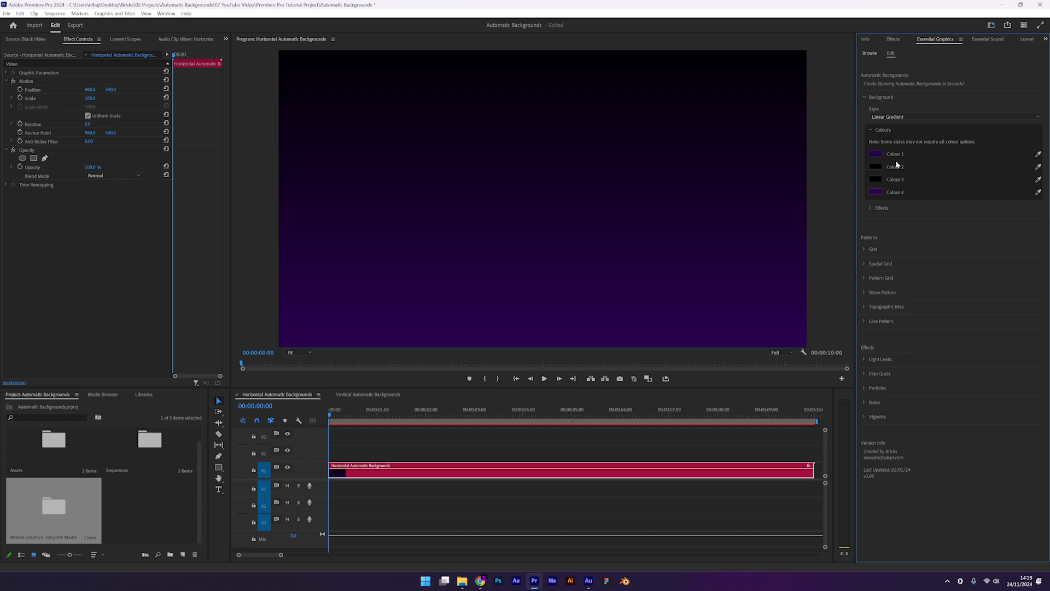
click(875, 154)
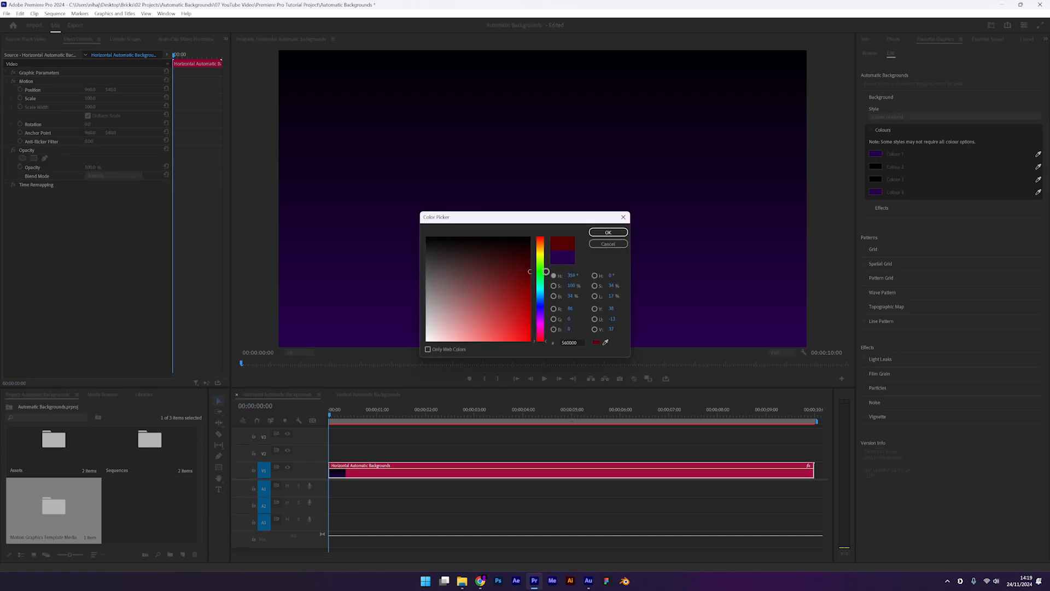
click(607, 232)
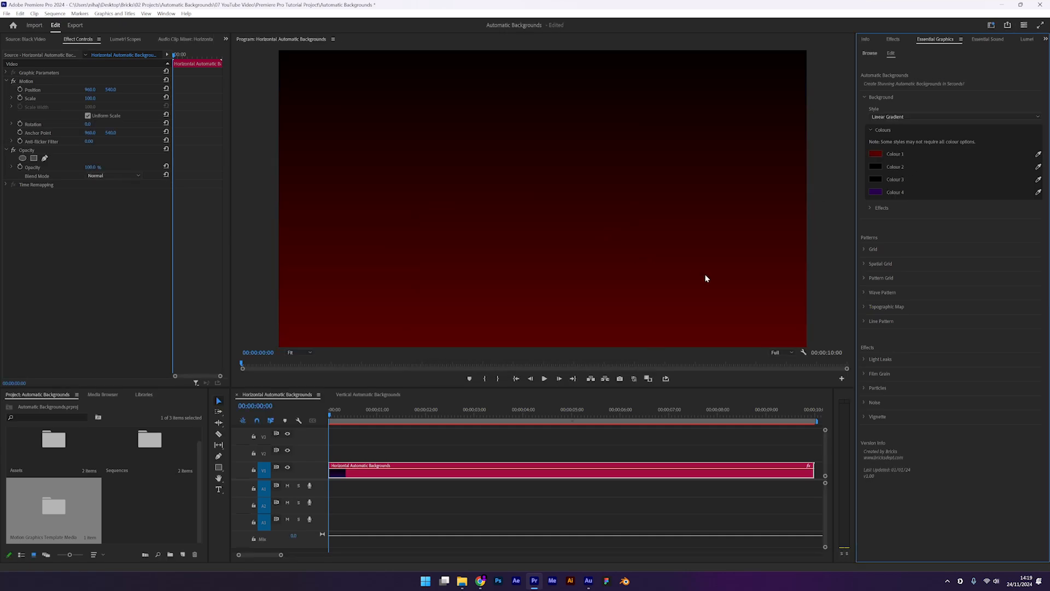
Enable the white grid pattern with Top to Bottom animation and preview it on the timeline.
click(864, 249)
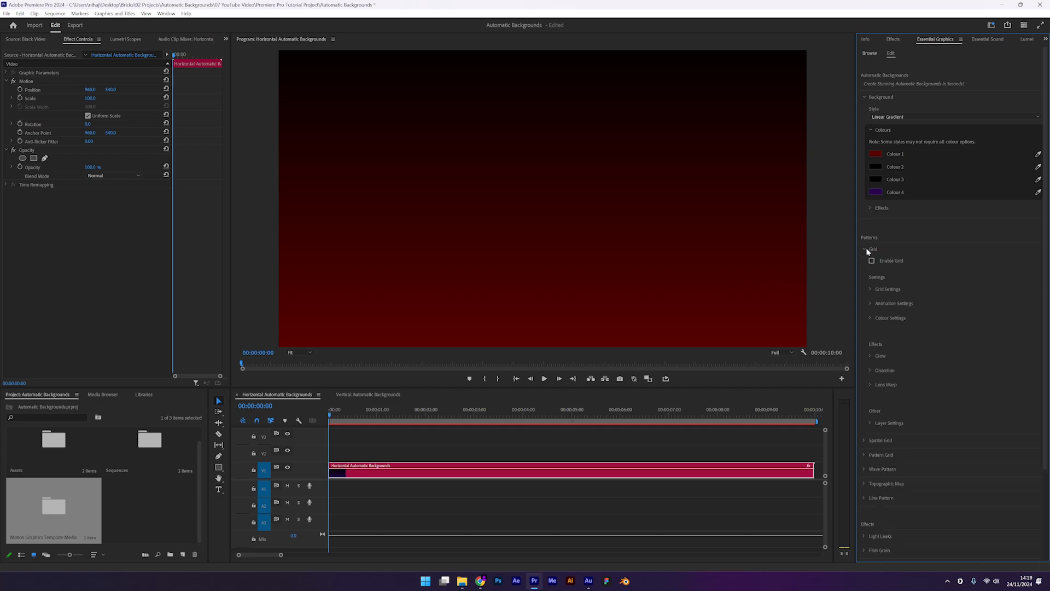
click(872, 260)
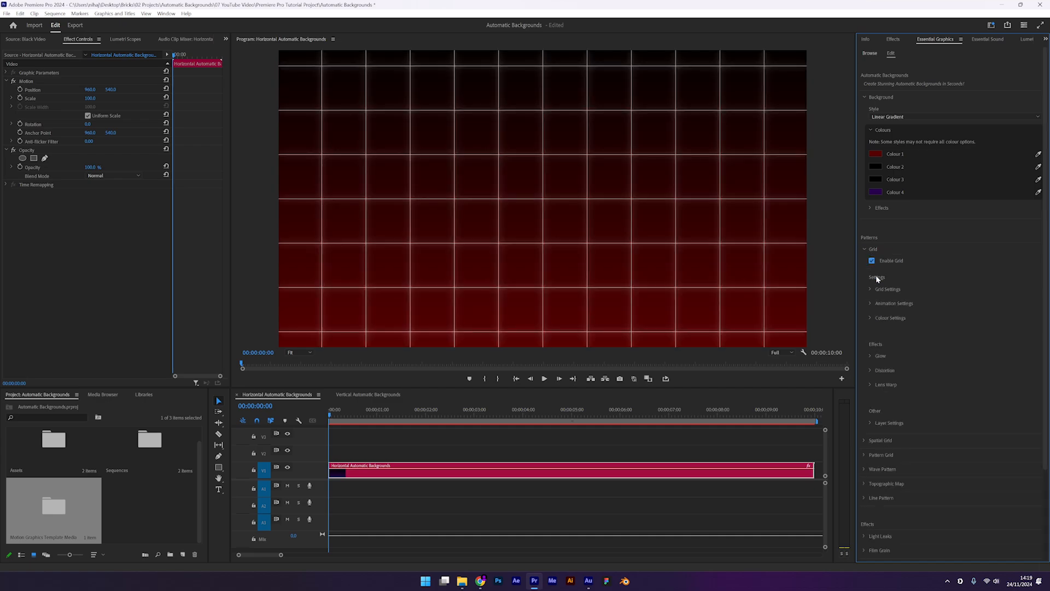
click(872, 288)
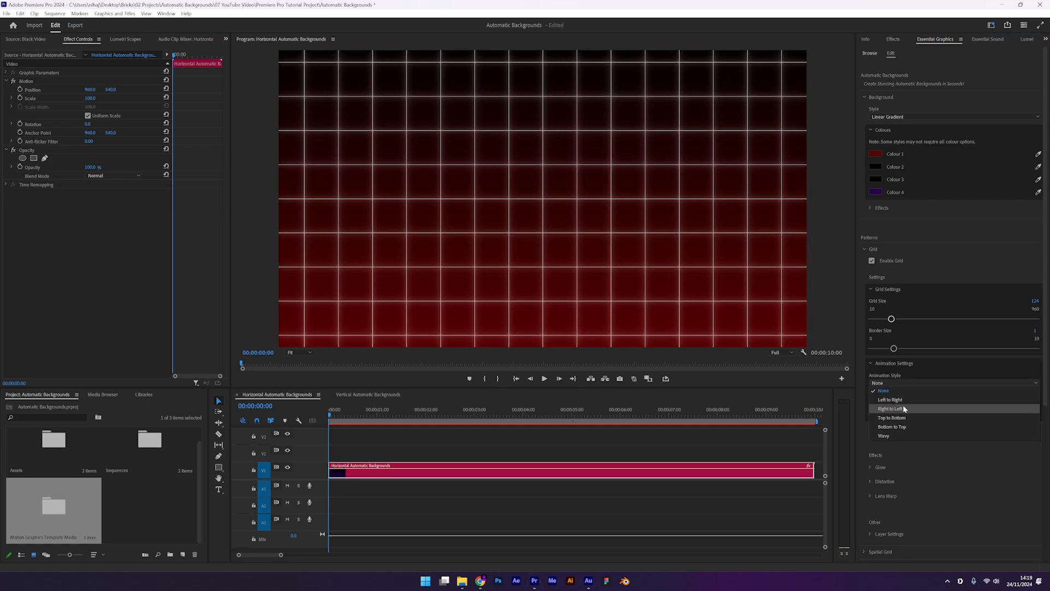
click(892, 417)
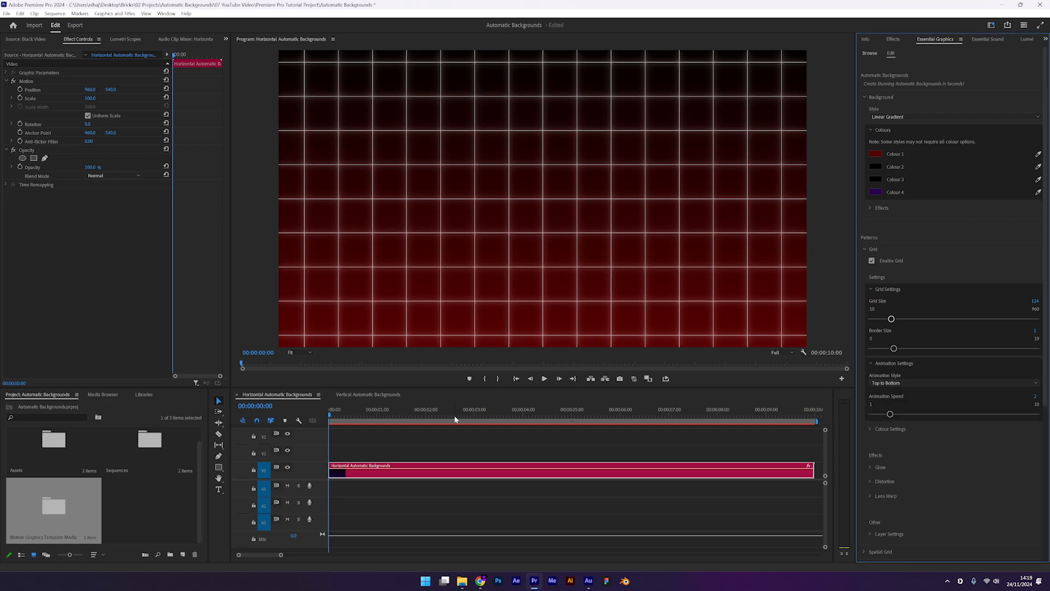
click(688, 414)
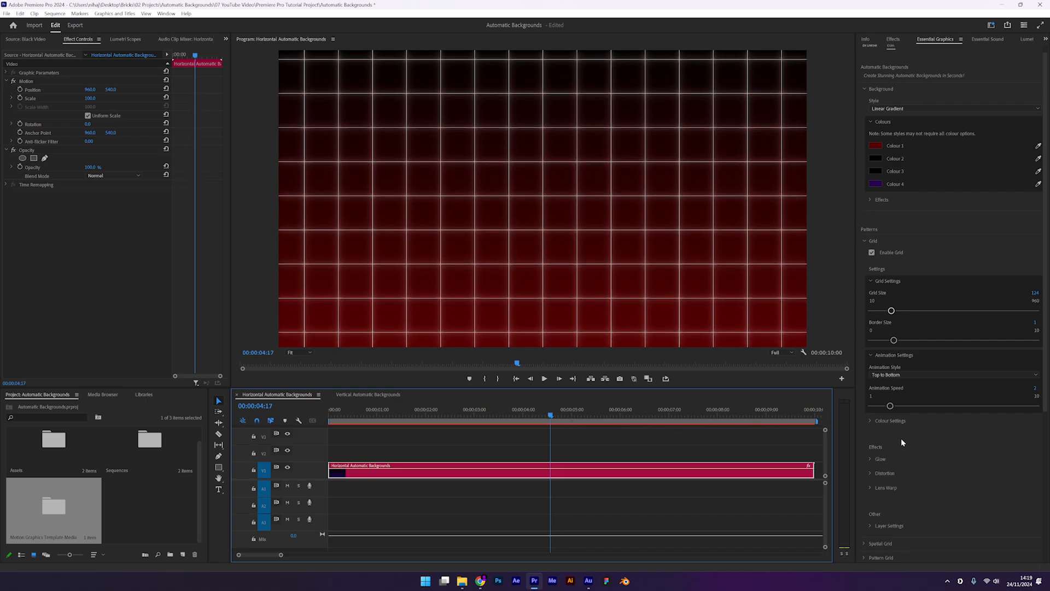
Enable grid distortion and set its Amount to about 23 for wavy lines.
scroll(down, 3)
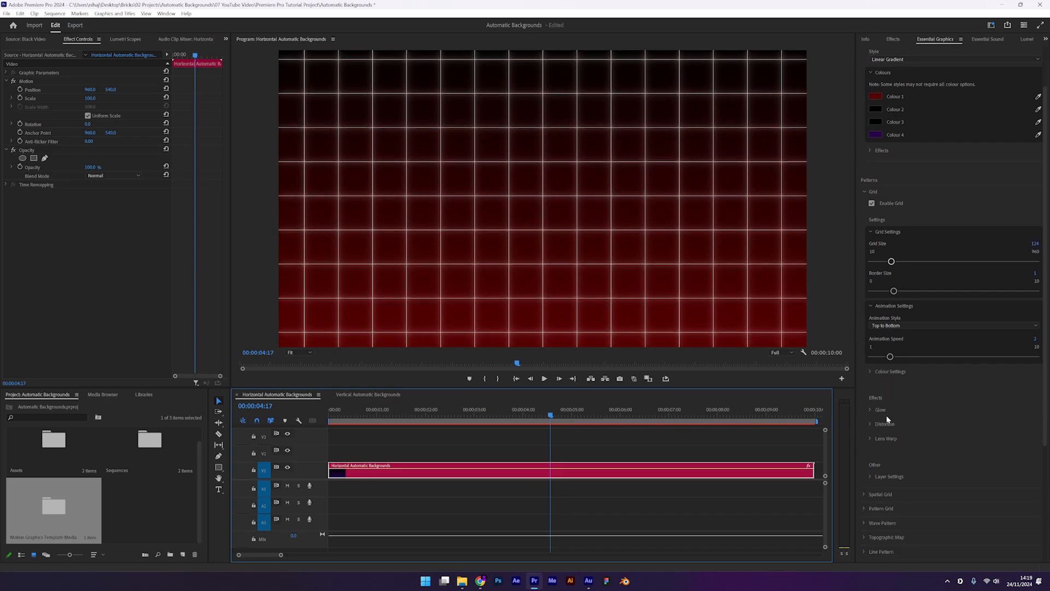
click(884, 424)
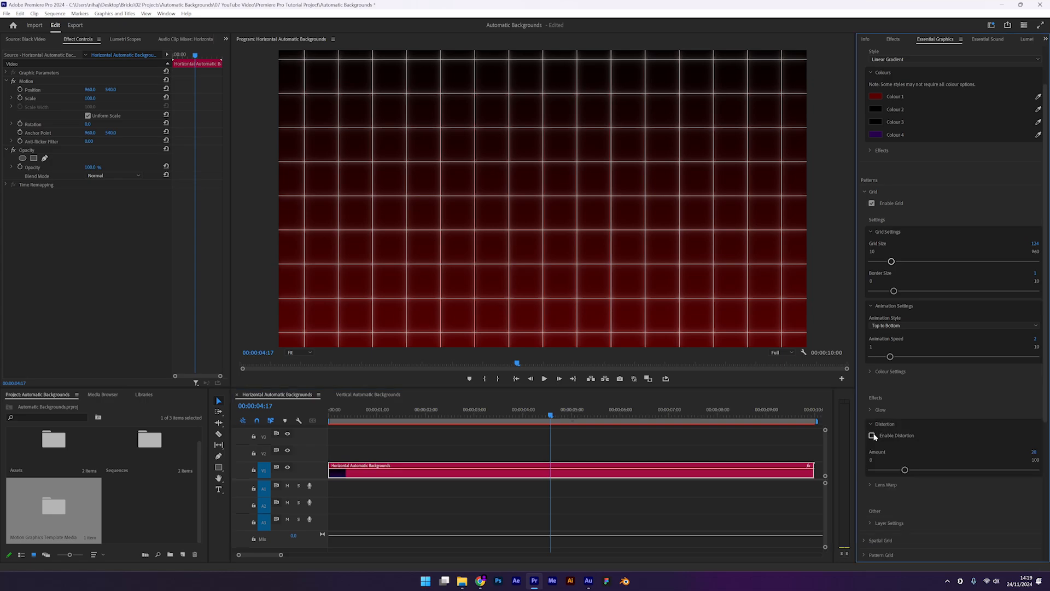
click(873, 435)
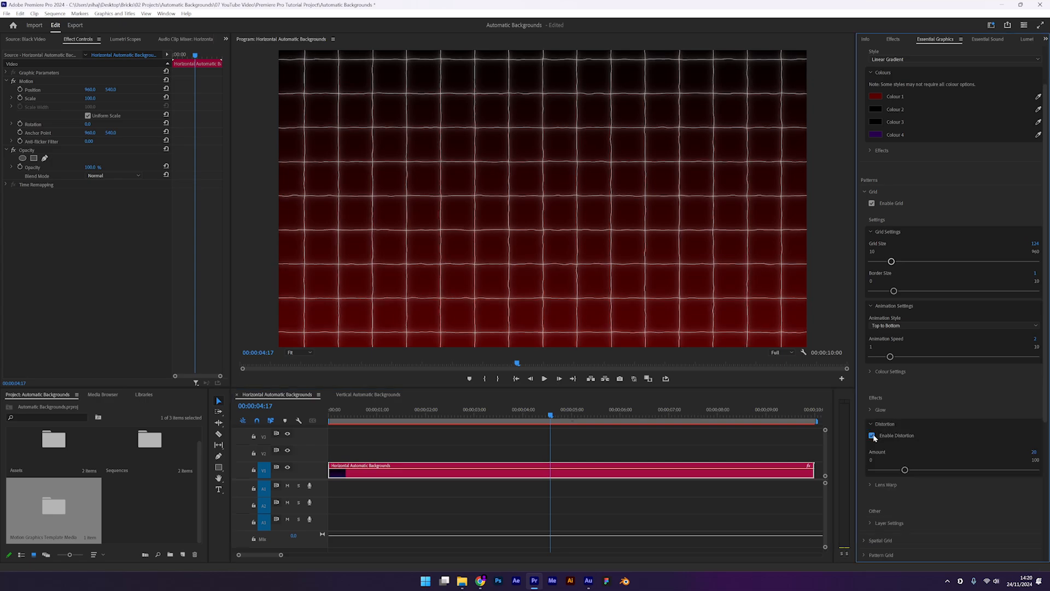
drag(904, 469, 899, 470)
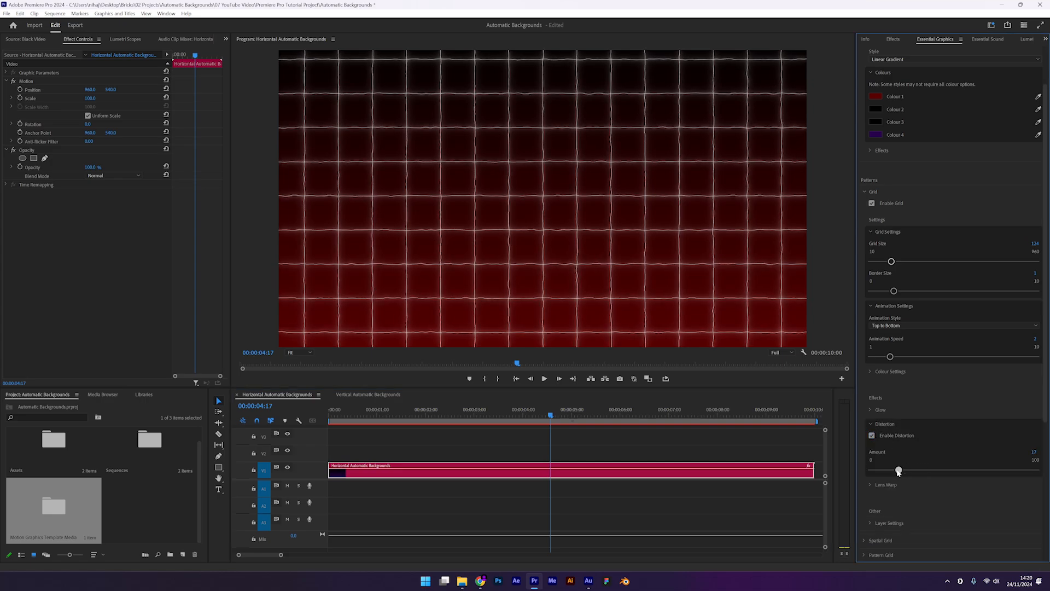
drag(898, 470, 913, 471)
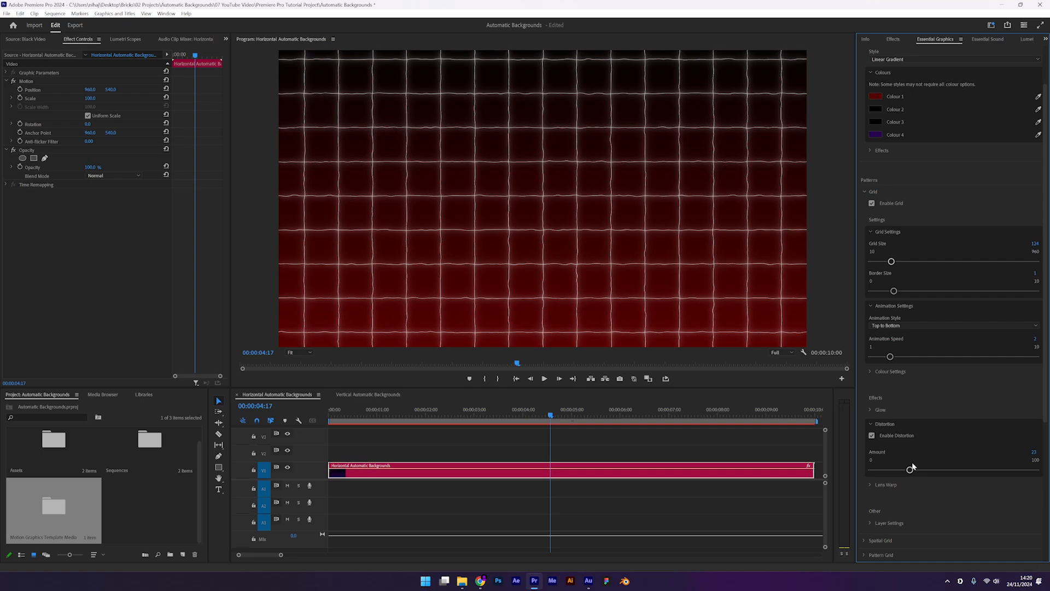
Lower the grid layer's Opacity to 44.
scroll(down, 3)
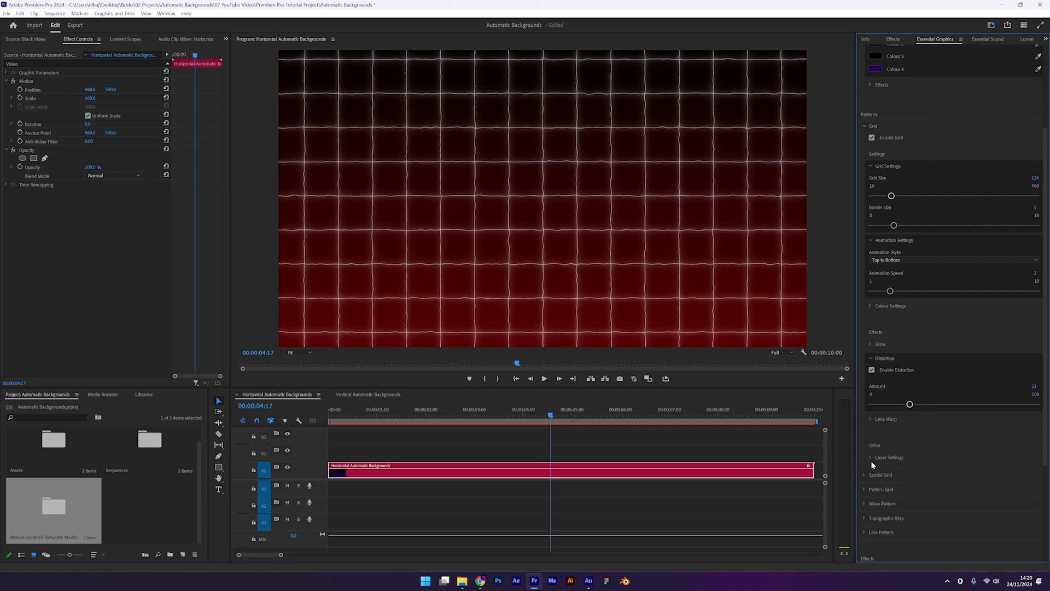
click(888, 457)
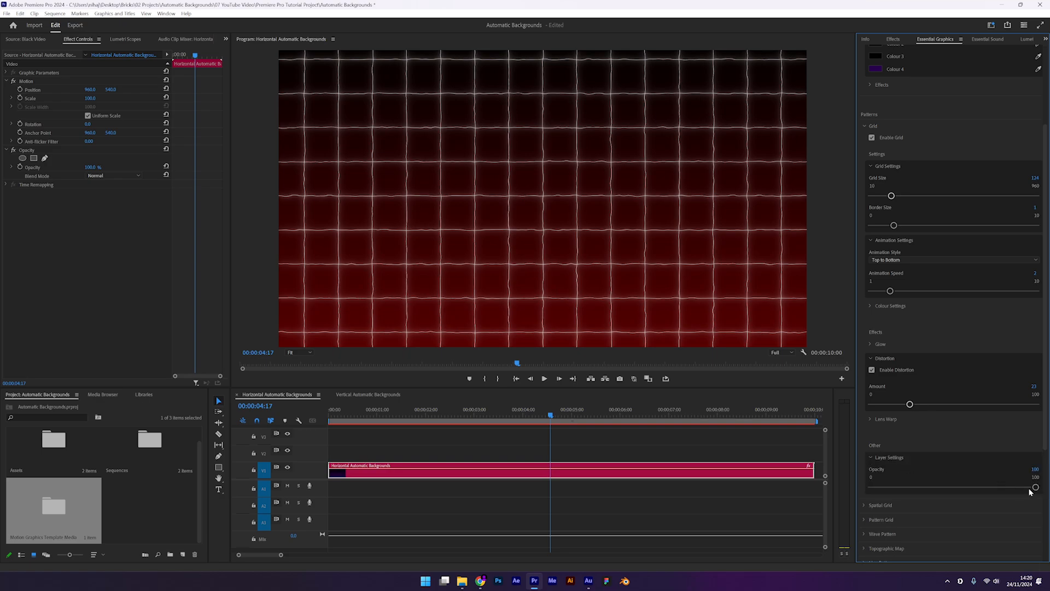
drag(1035, 487, 976, 487)
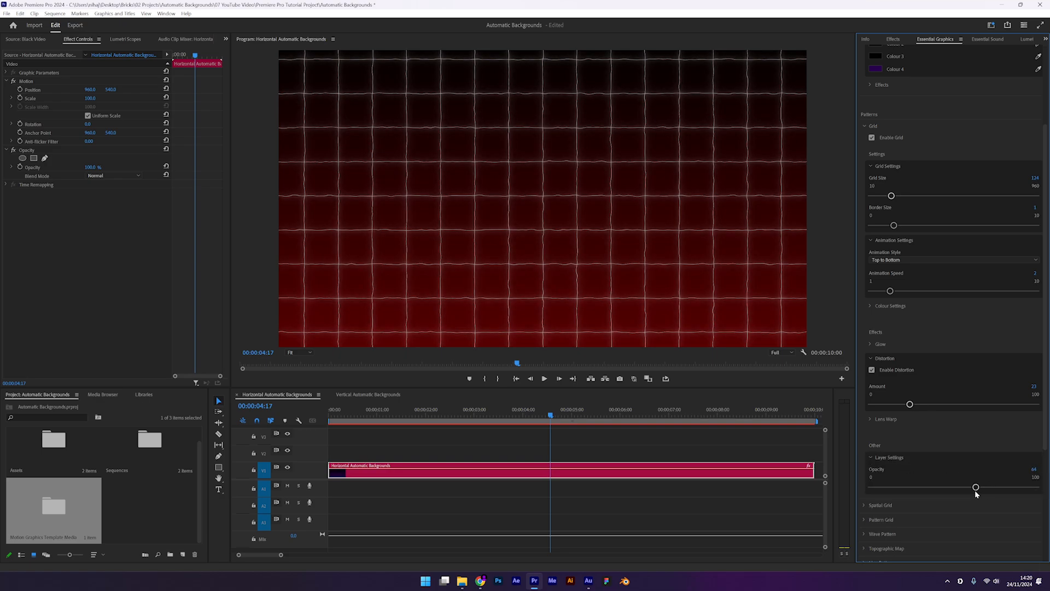
scroll(down, 3)
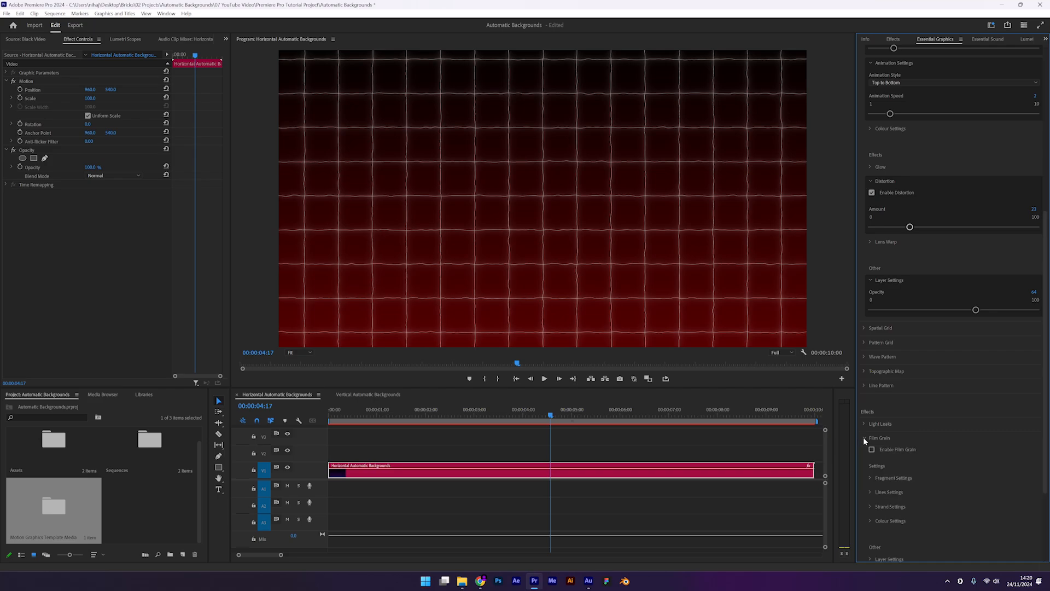
Enable Film Grain over the background and preview the specks on the timeline.
click(871, 449)
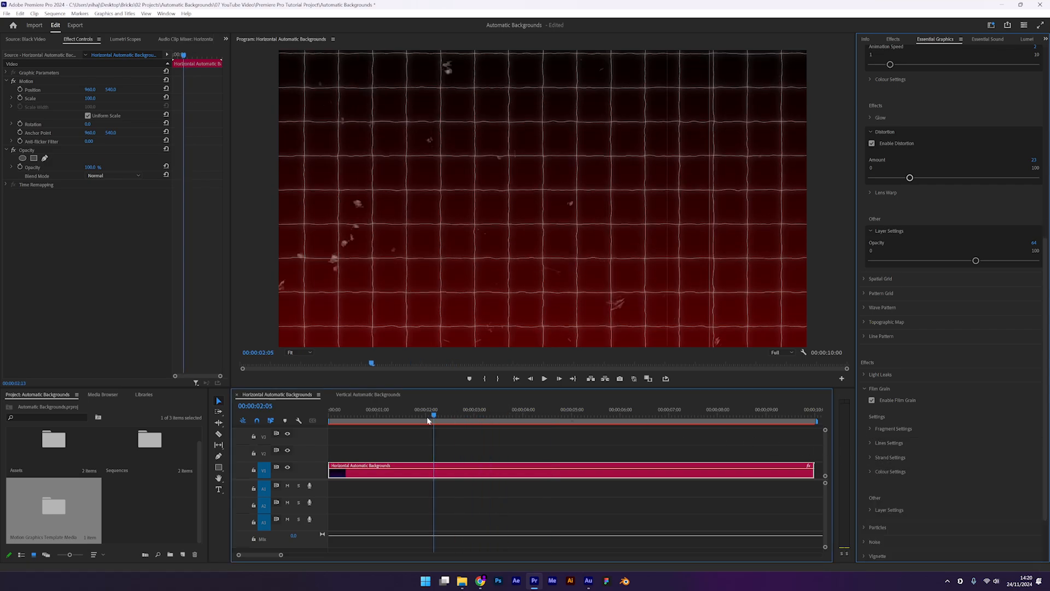
click(589, 409)
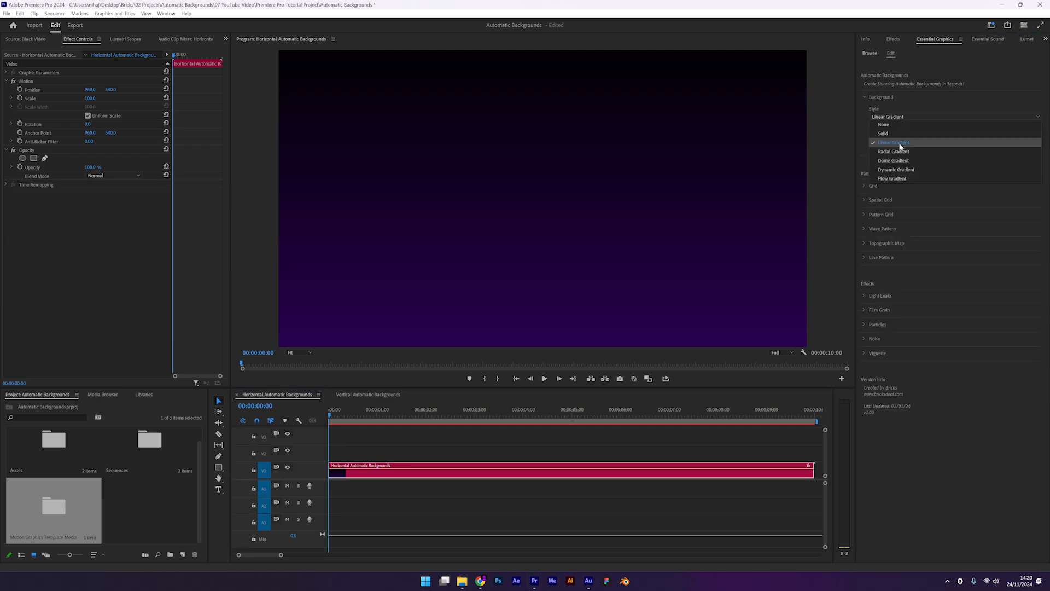
Switch to the Flow Gradient style and recolour its gradient to cyan, purple and pink.
click(893, 179)
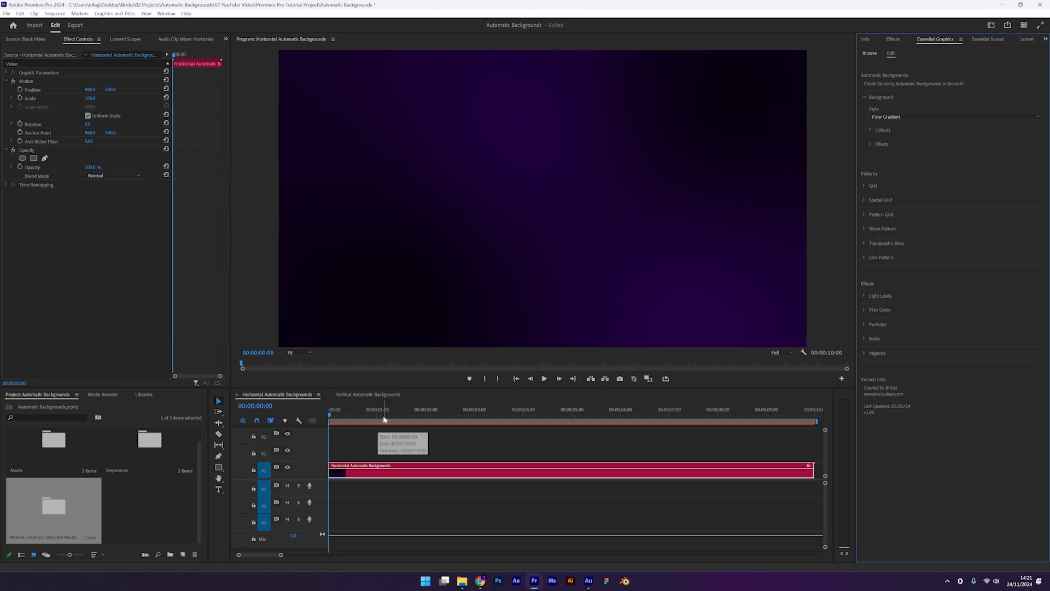
click(865, 130)
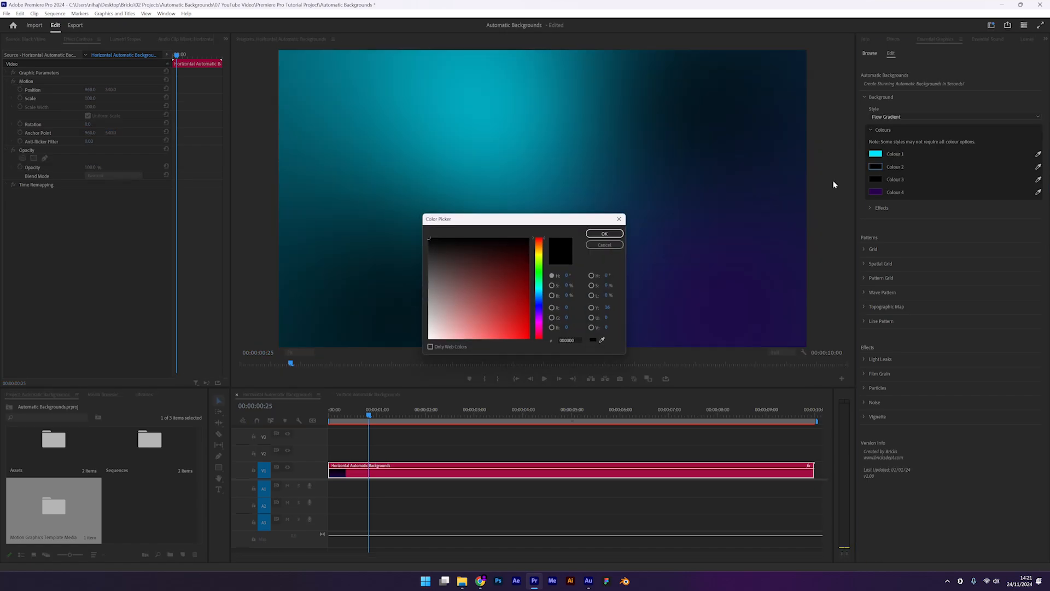
click(604, 233)
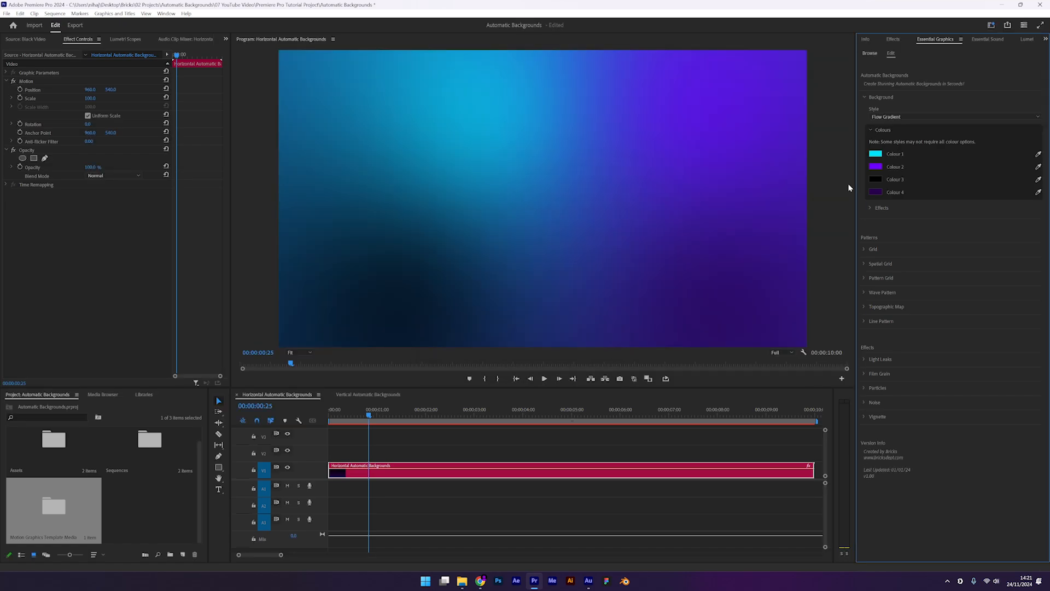
click(875, 154)
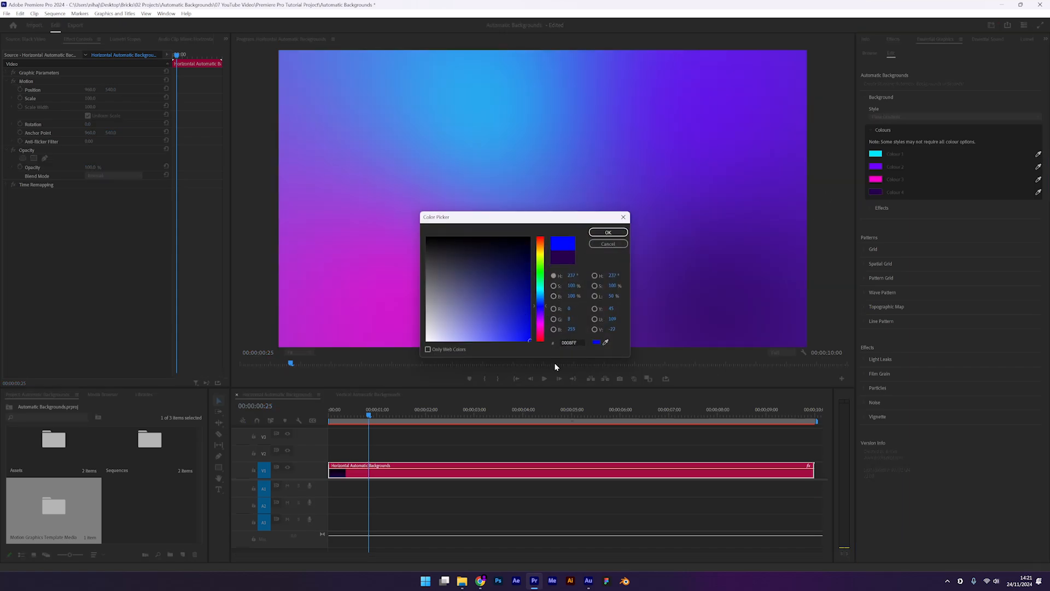
click(607, 232)
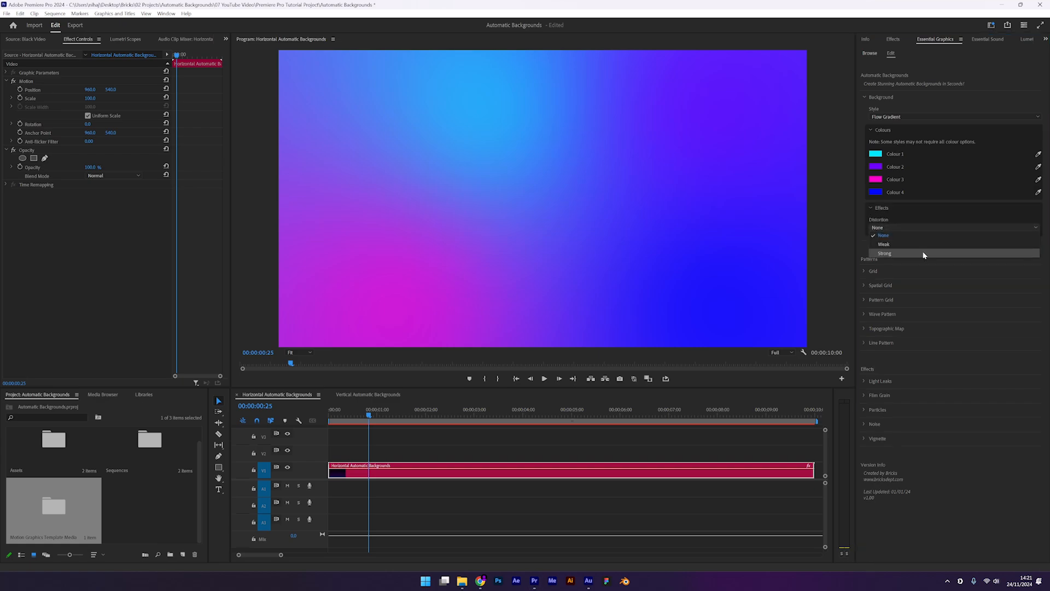
Set the flow gradient's Distortion to Strong and enable Noise.
click(885, 253)
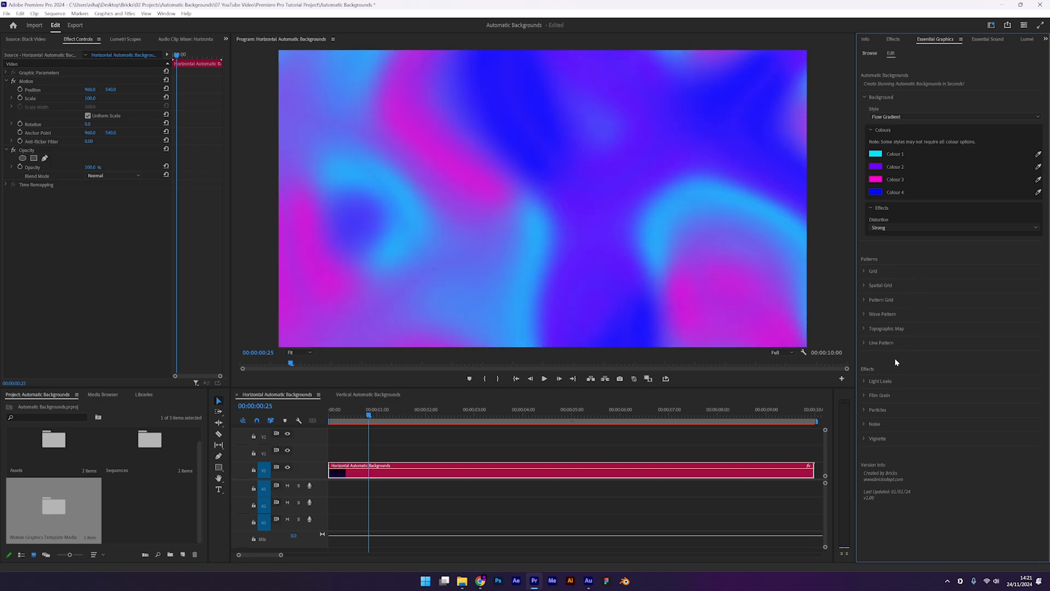
click(875, 424)
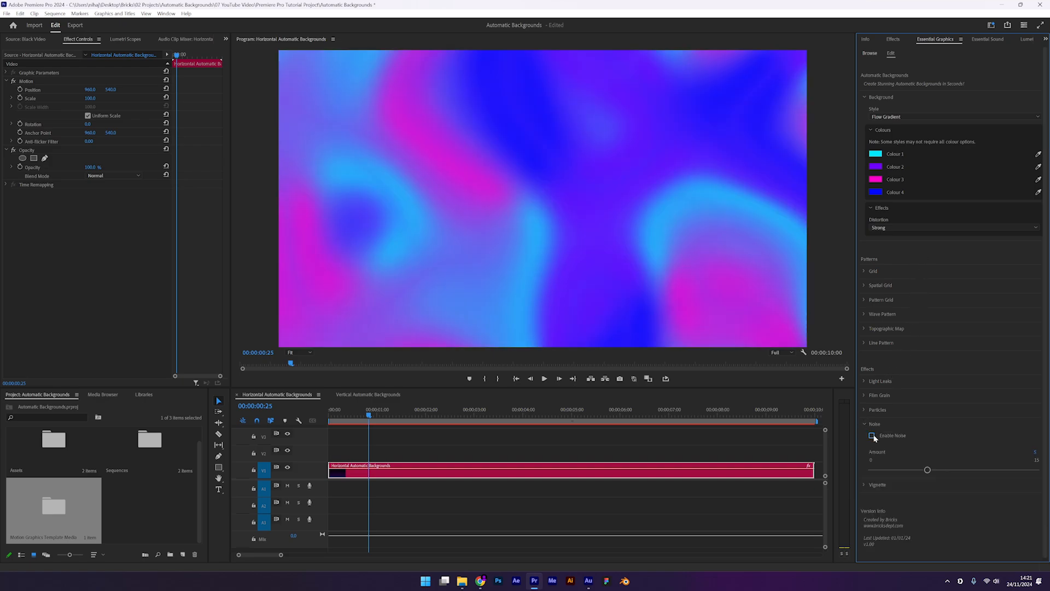
click(872, 435)
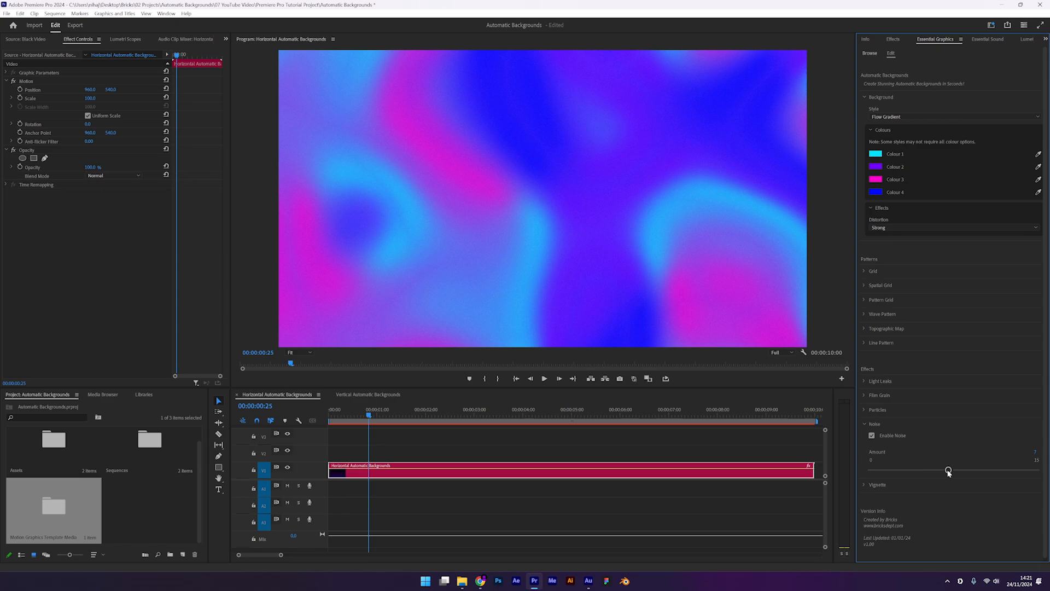
mouse_move(370, 419)
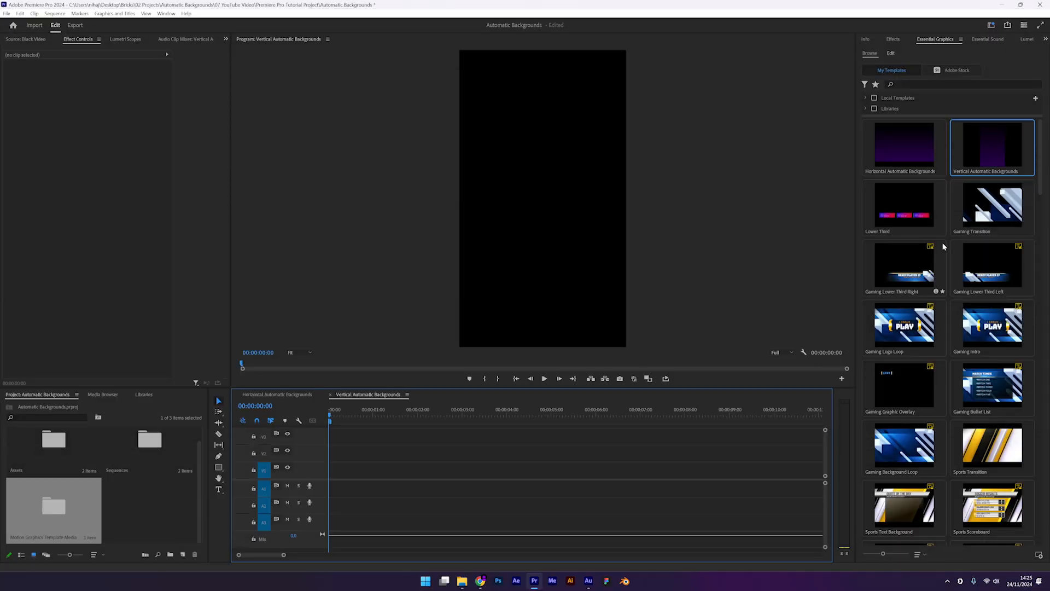
Add the Vertical Automatic Backgrounds template to the timeline and darken its gradient to near-black.
drag(992, 145, 549, 470)
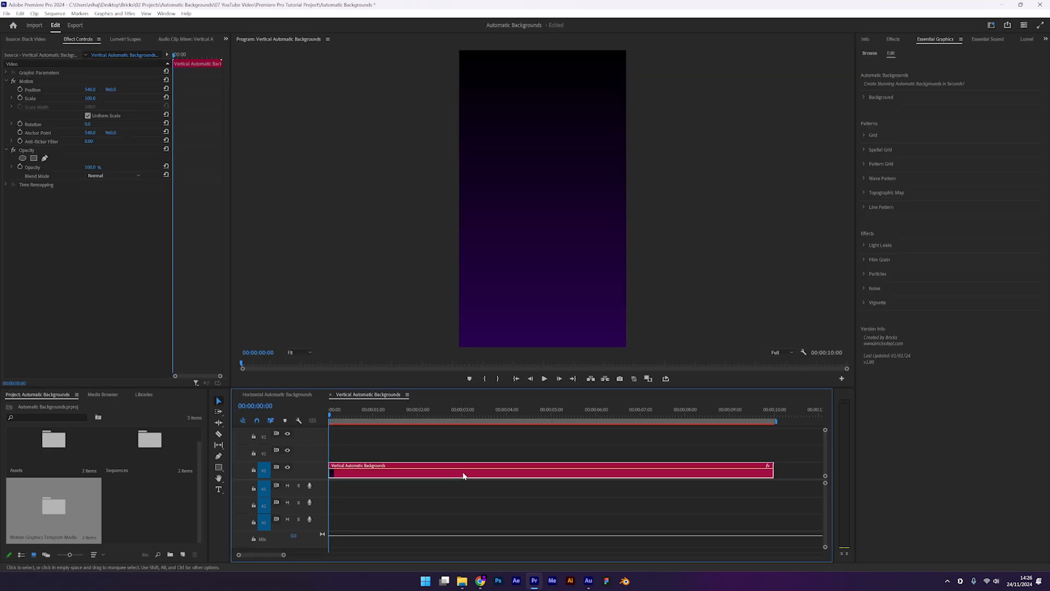
click(881, 97)
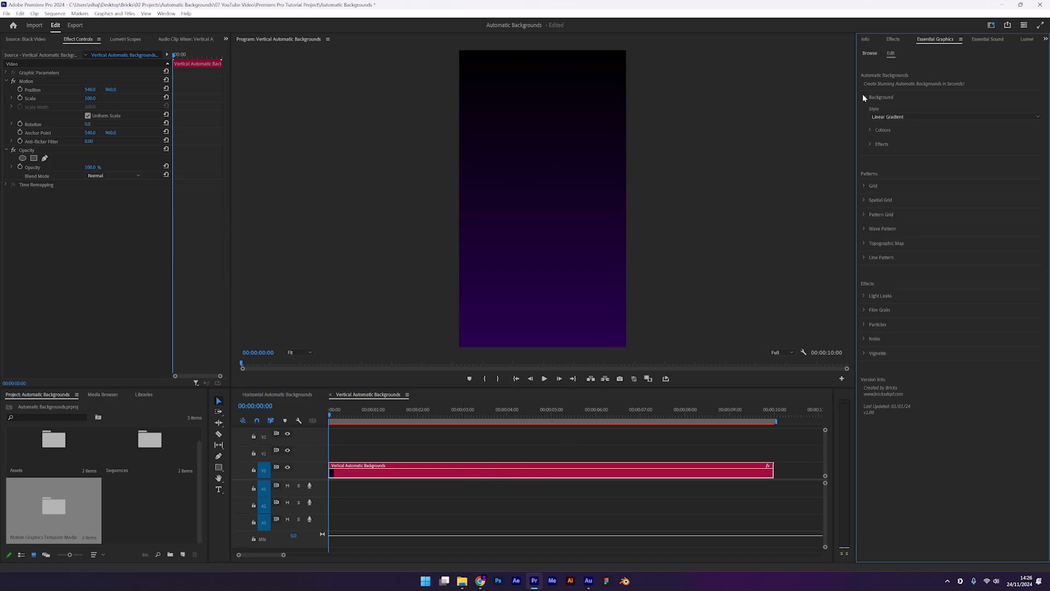
click(866, 131)
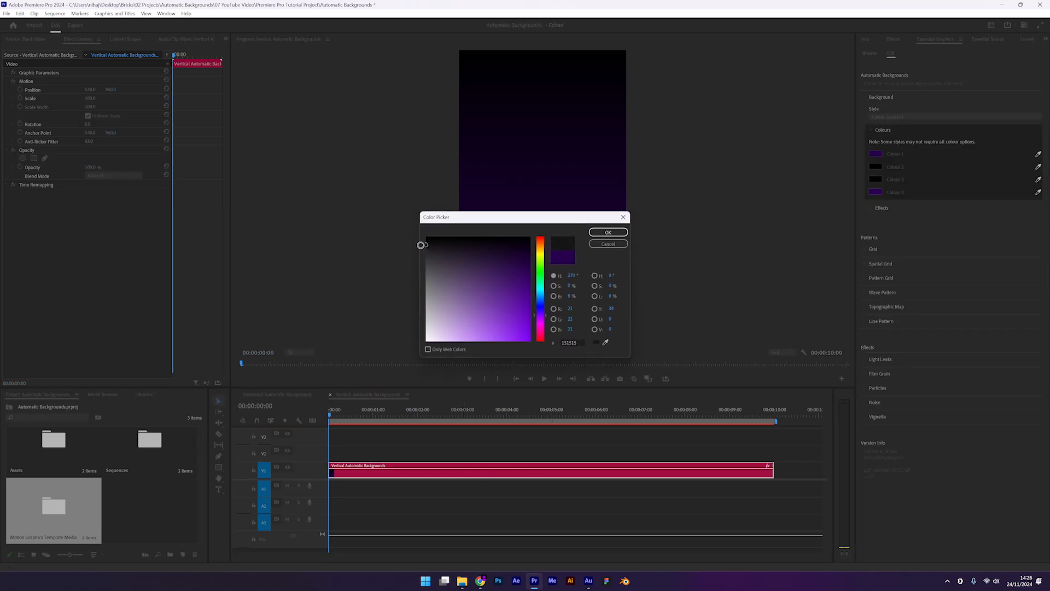
click(607, 232)
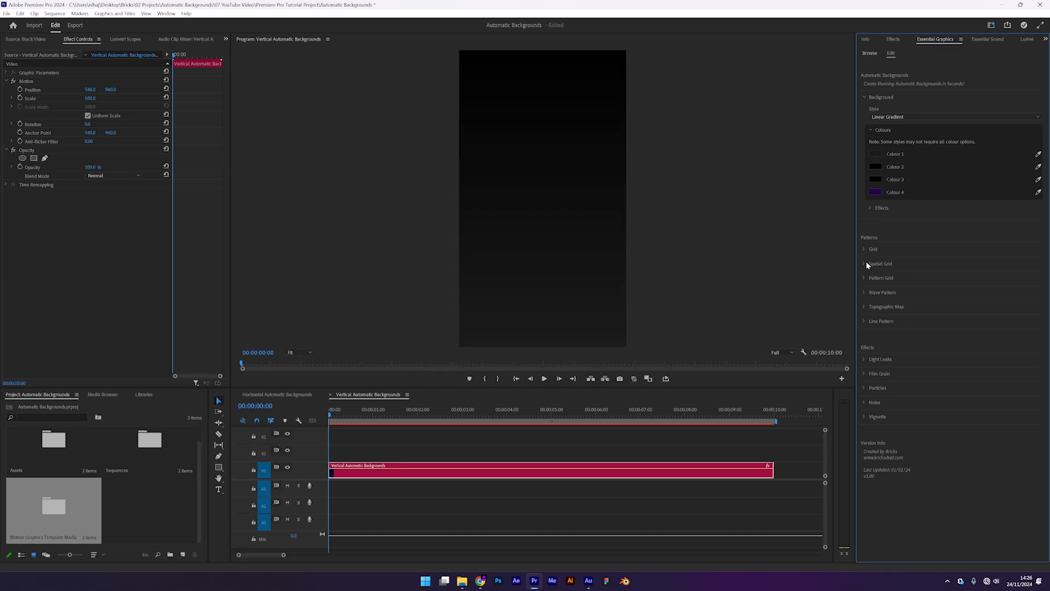
Enable the Spatial Grid, try the styles and settle on Side Walls with larger grid cells.
click(871, 276)
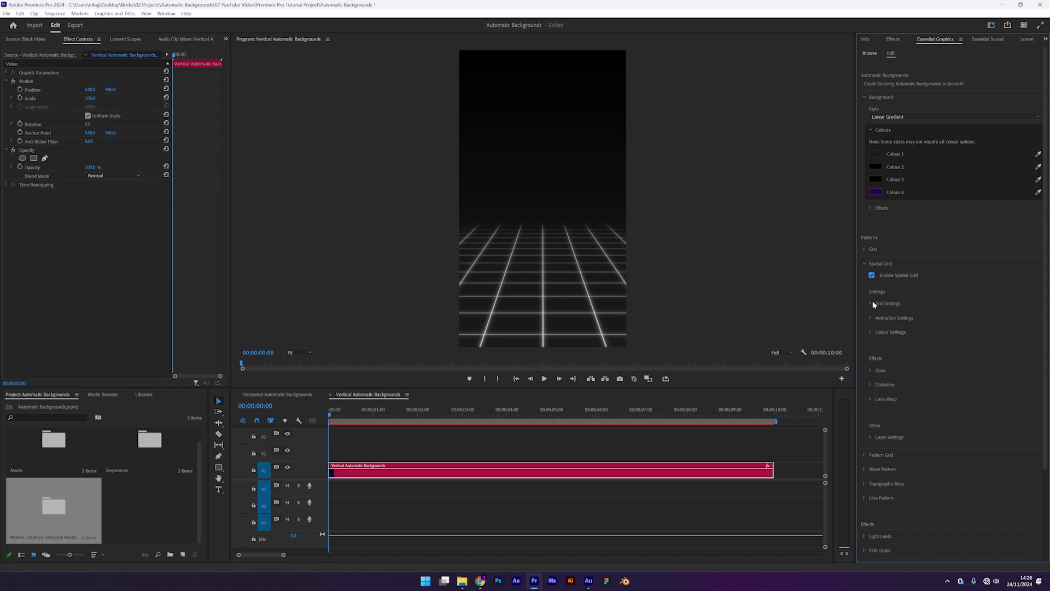
click(885, 303)
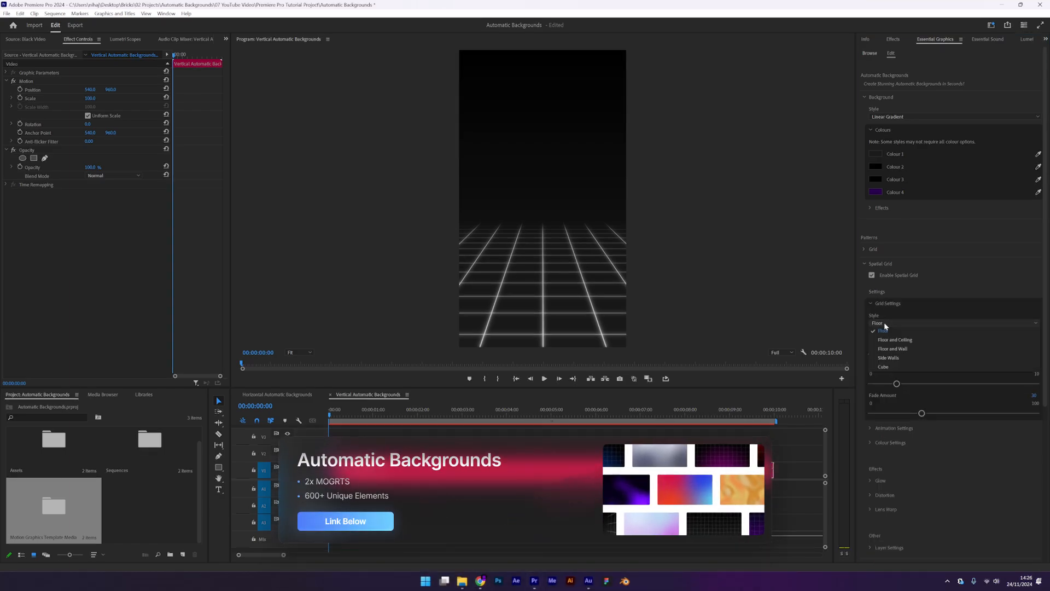
click(895, 339)
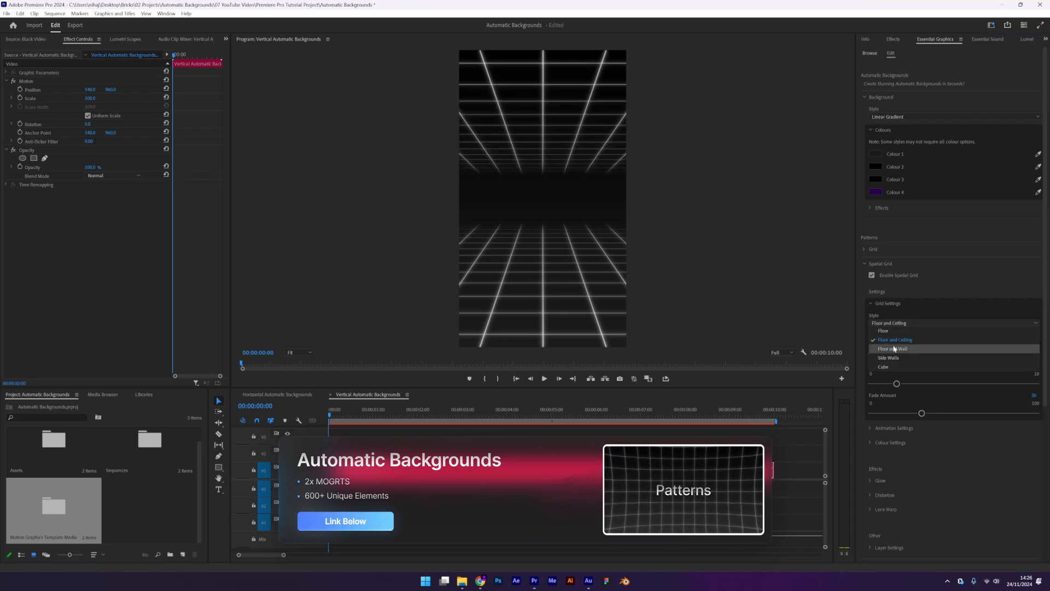
click(893, 347)
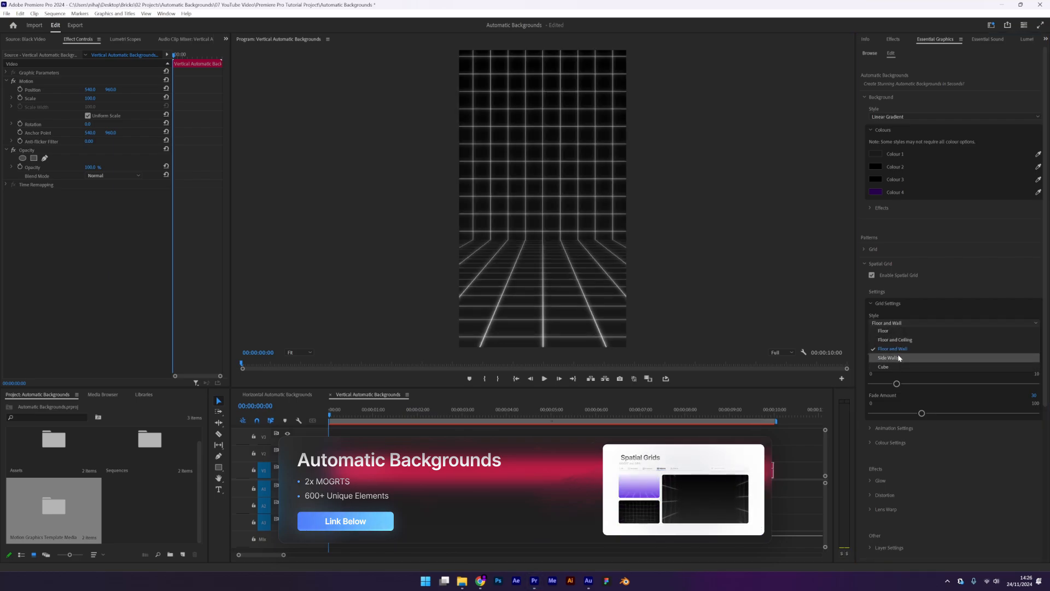
click(888, 356)
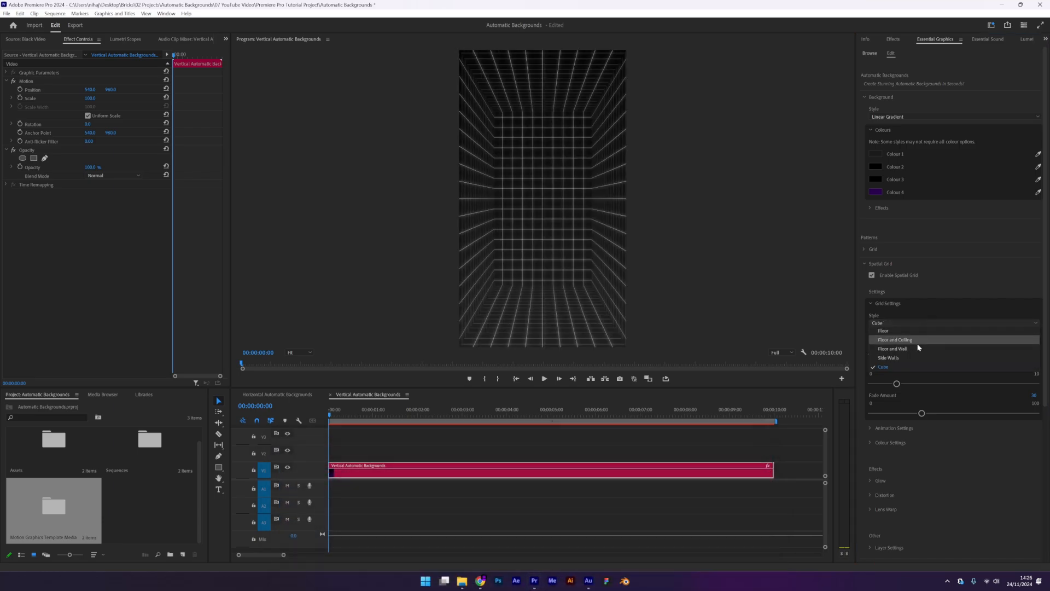
click(888, 357)
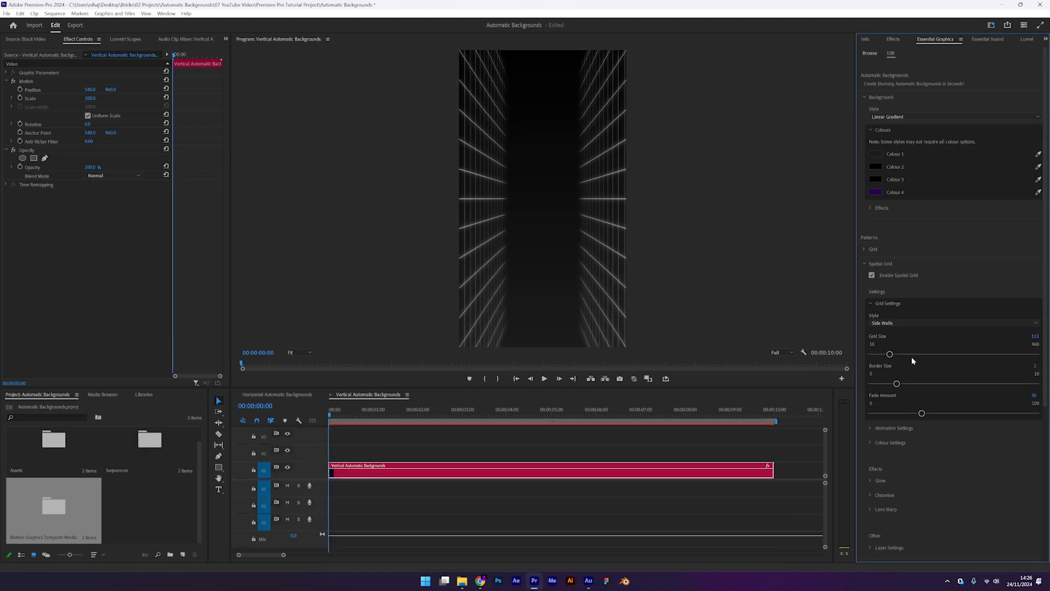
drag(890, 354, 909, 353)
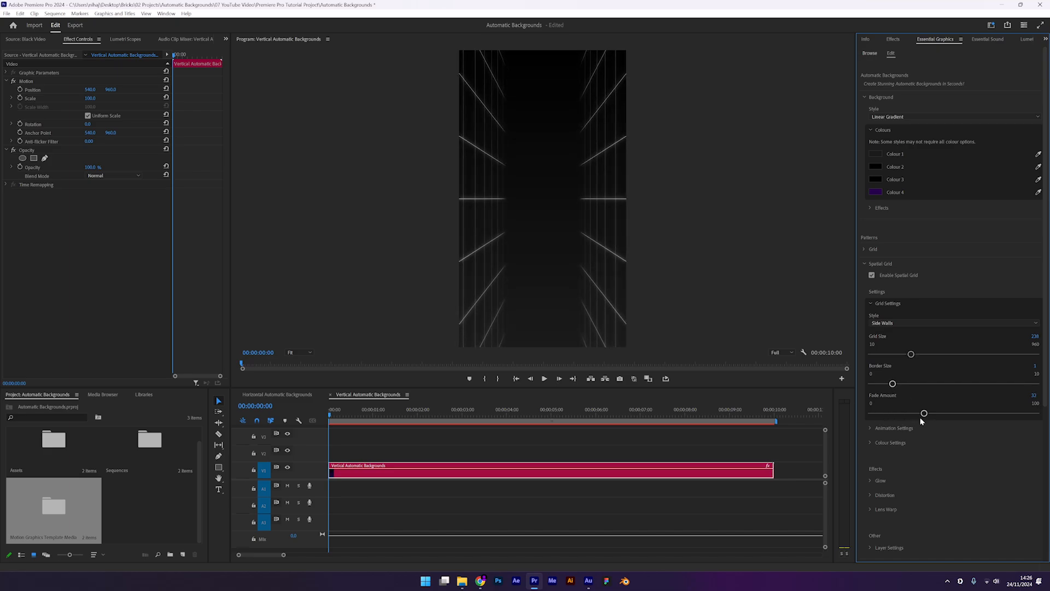
Animate the grid Top to Bottom with Alternating motion and a faster animation speed.
click(892, 428)
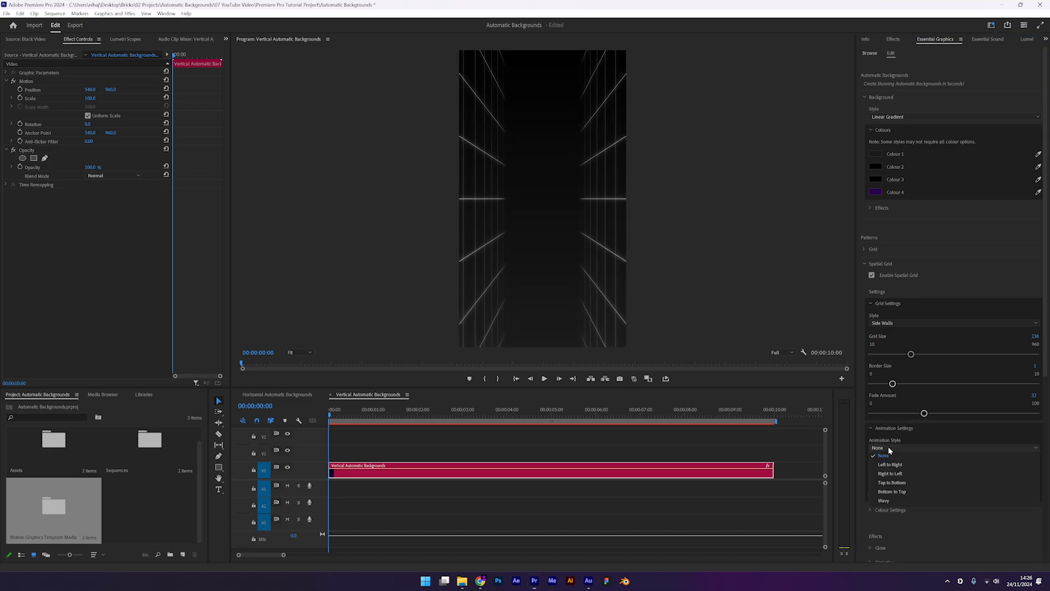
click(892, 482)
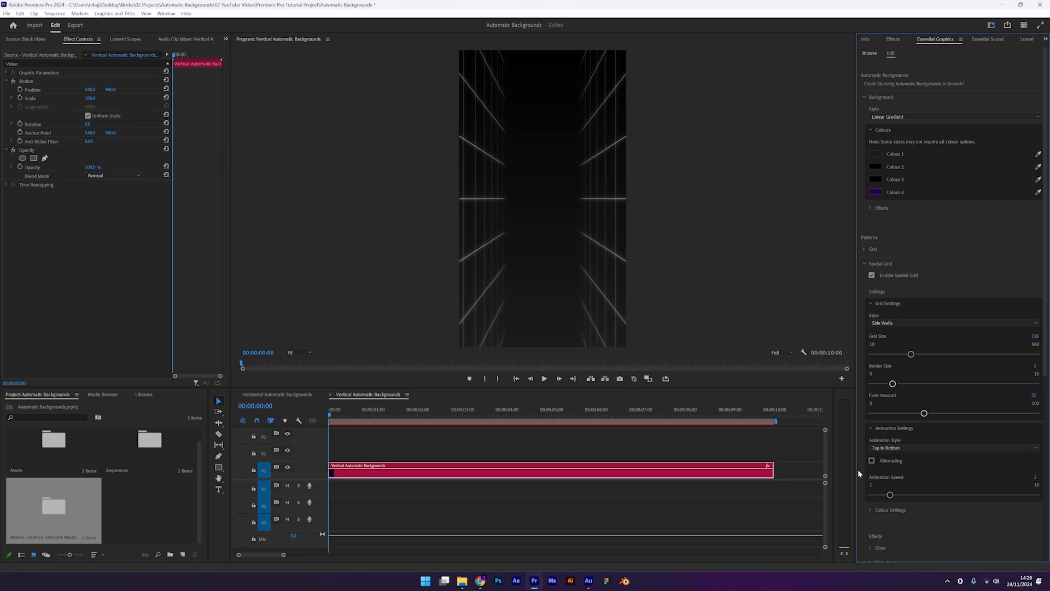
click(488, 415)
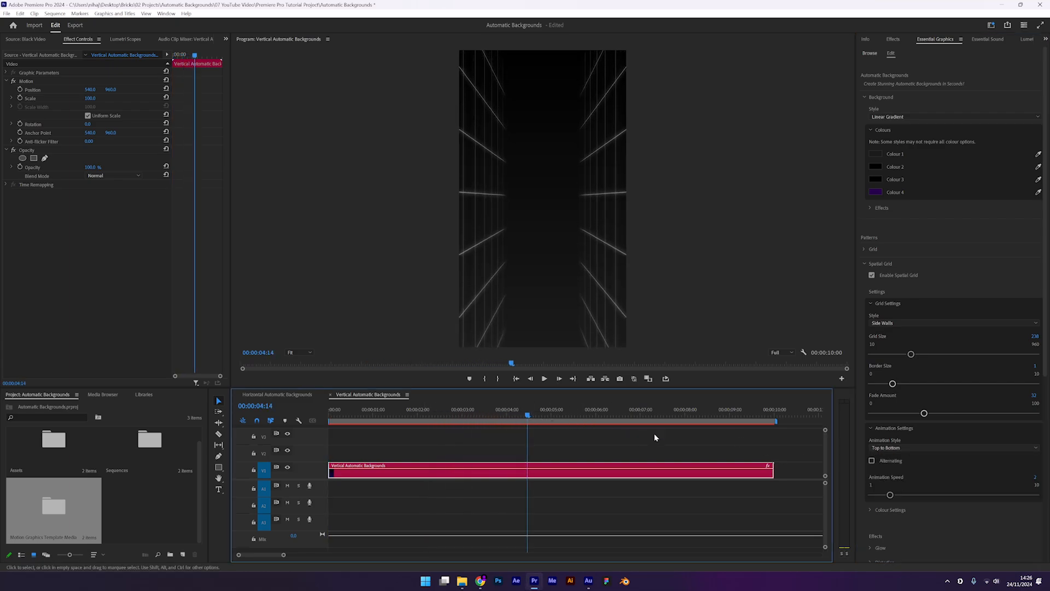
click(872, 460)
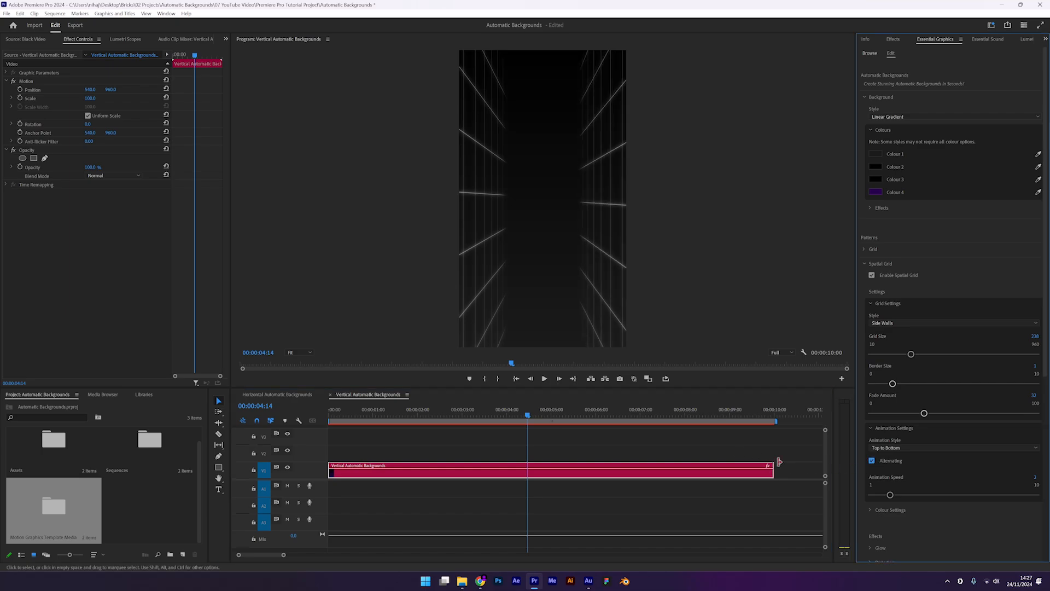
click(605, 417)
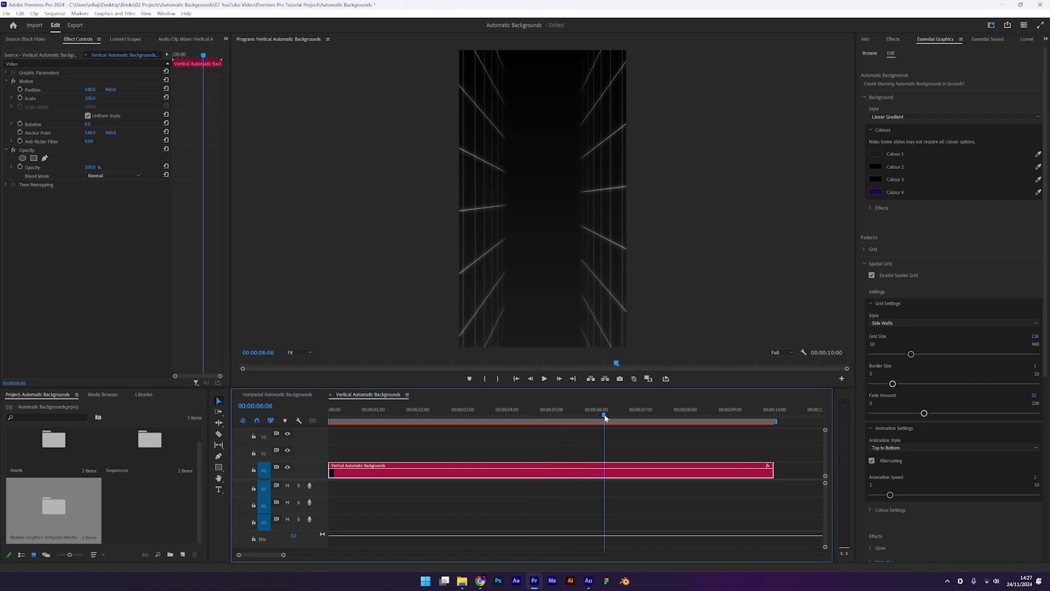
drag(890, 494, 930, 495)
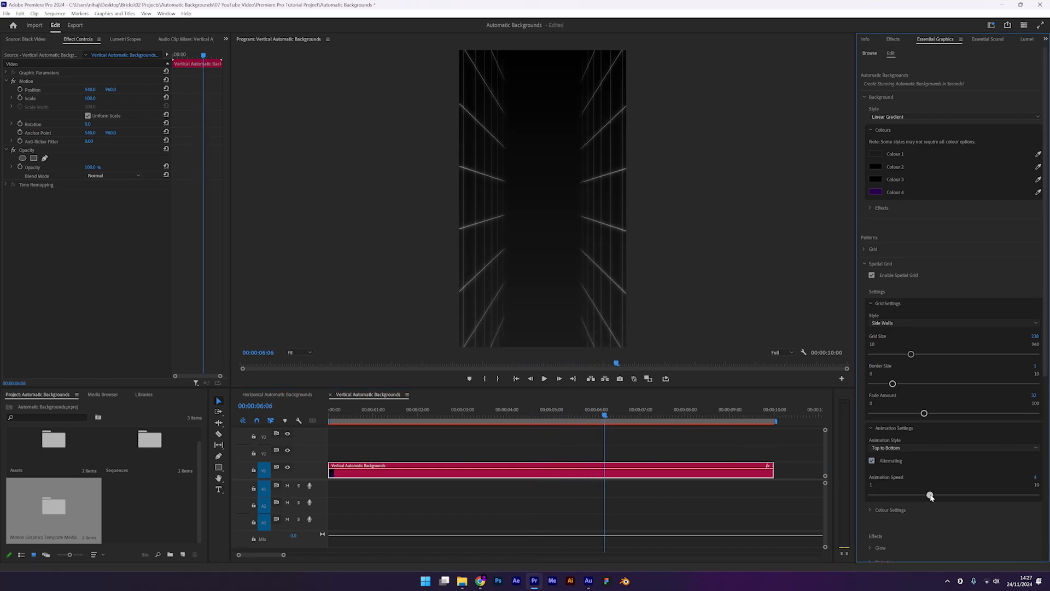
drag(930, 495, 939, 495)
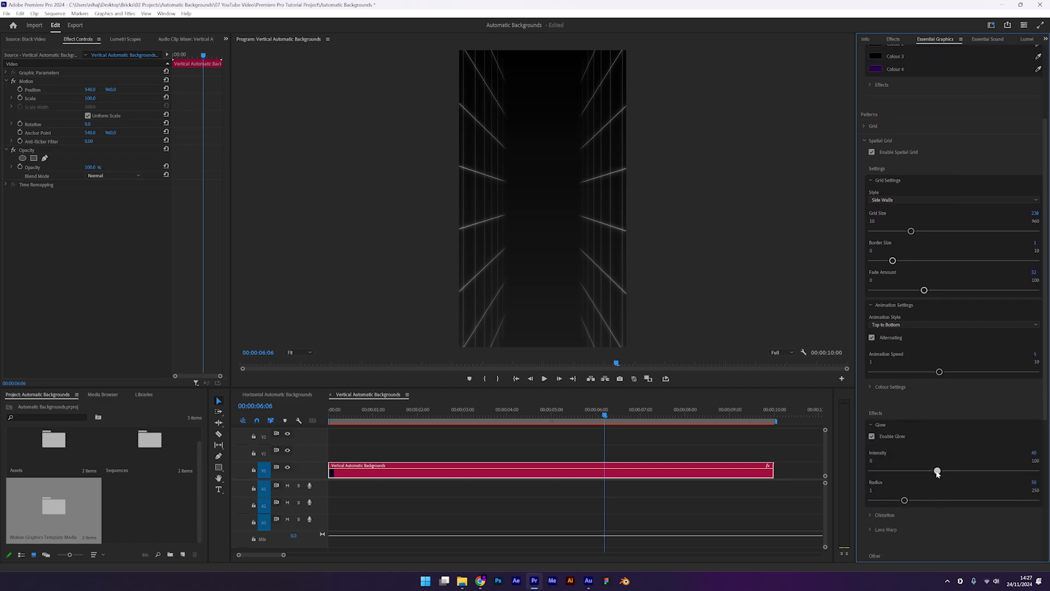
Soften the grid's glow intensity and increase the Lens Warp amount, previewing the result.
drag(937, 471, 926, 470)
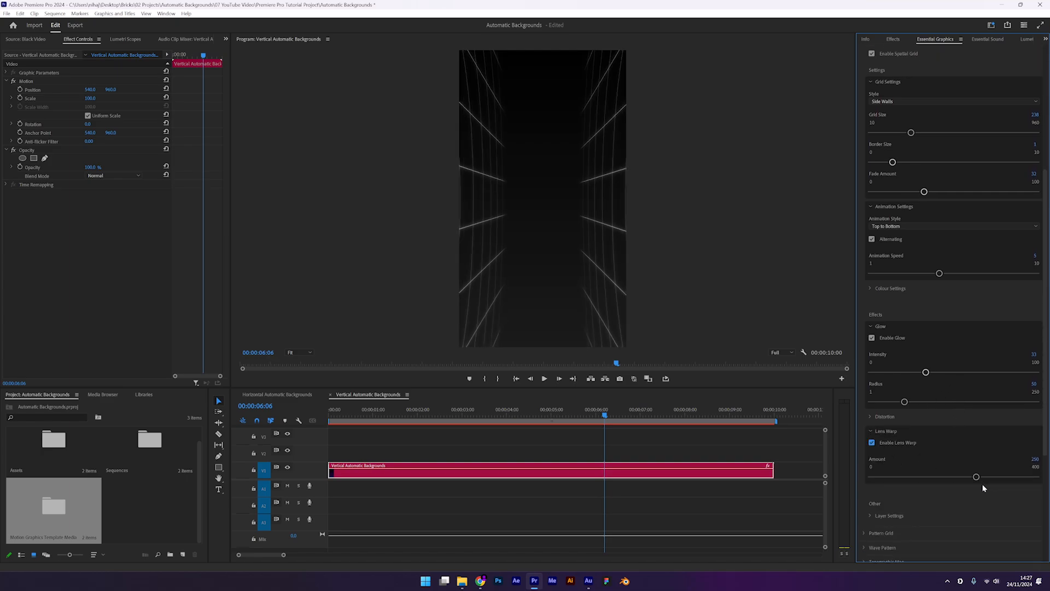
drag(976, 476, 1010, 476)
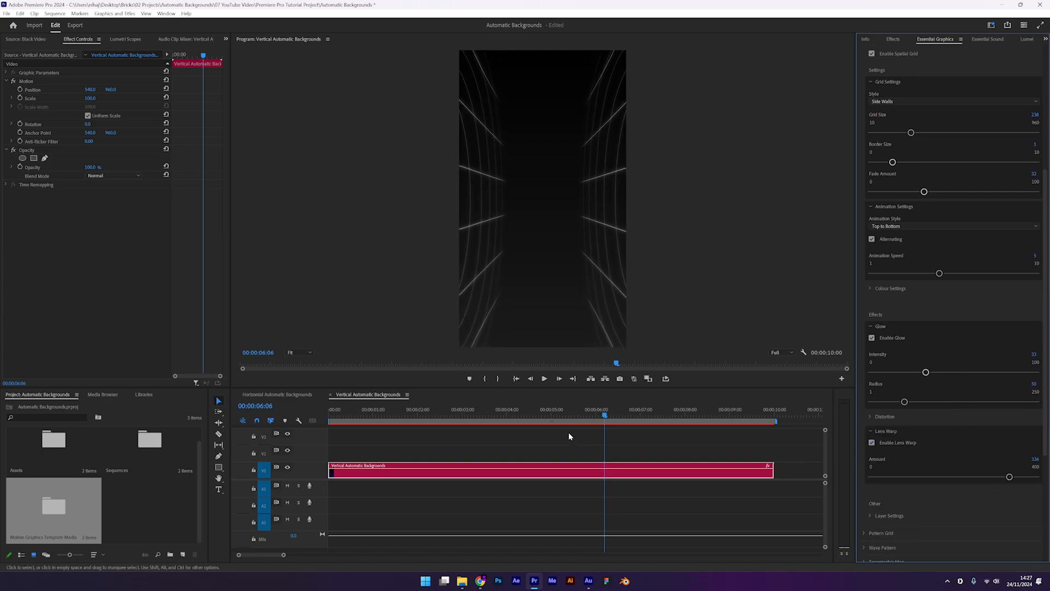
click(523, 417)
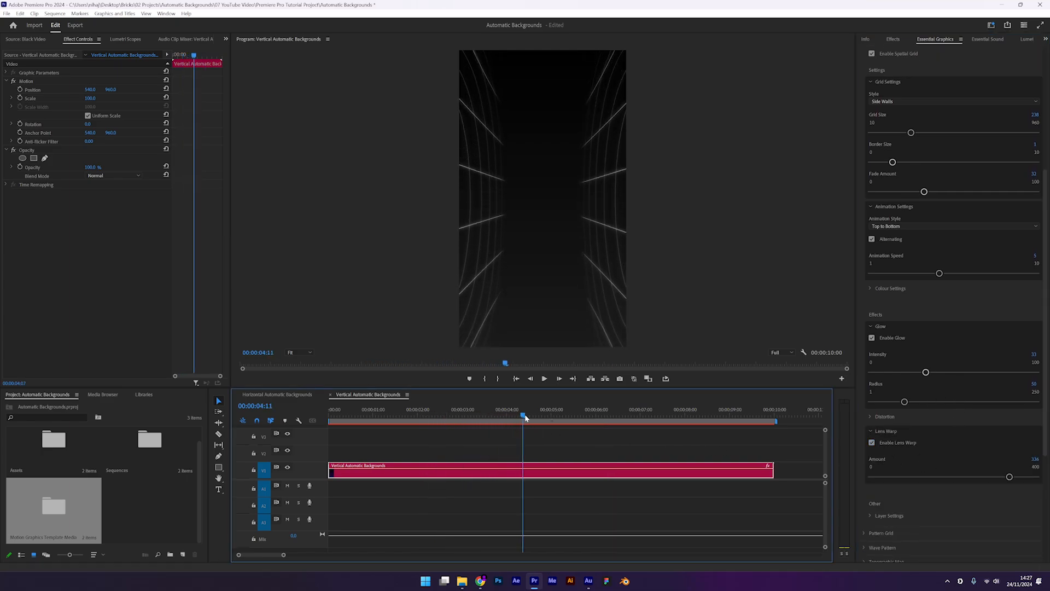
click(277, 394)
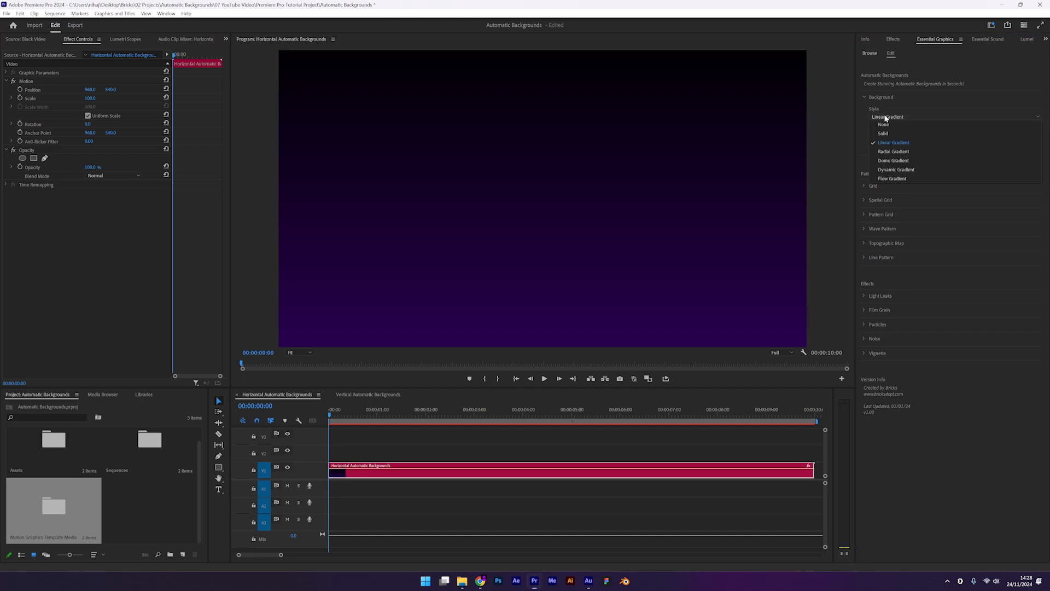
Switch to a dynamic gradient and enable the dot Pattern Grid with tightly packed dots (Spacing about 3).
click(896, 170)
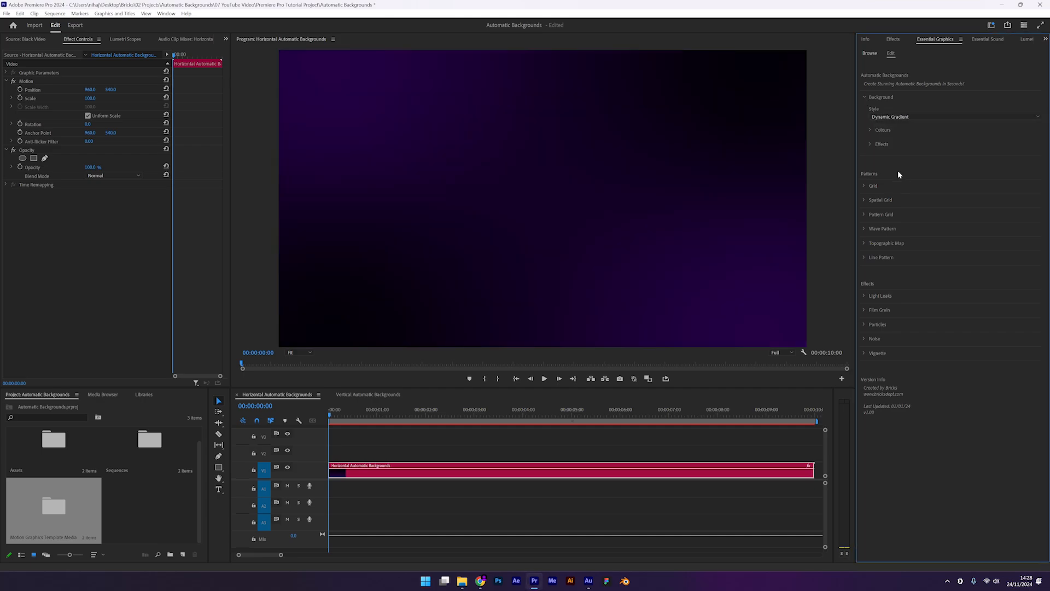
click(864, 214)
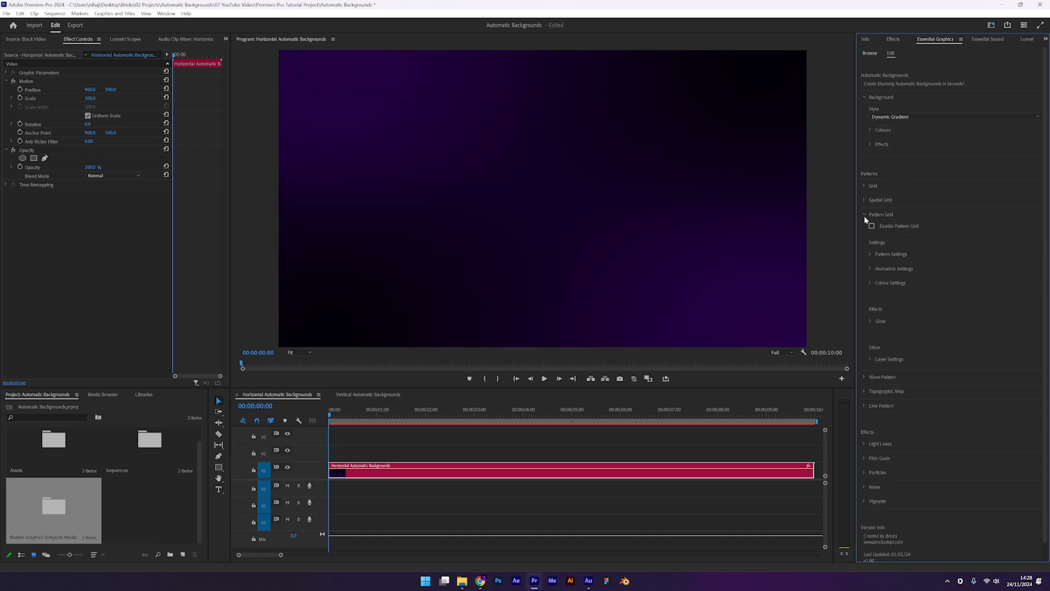
click(872, 225)
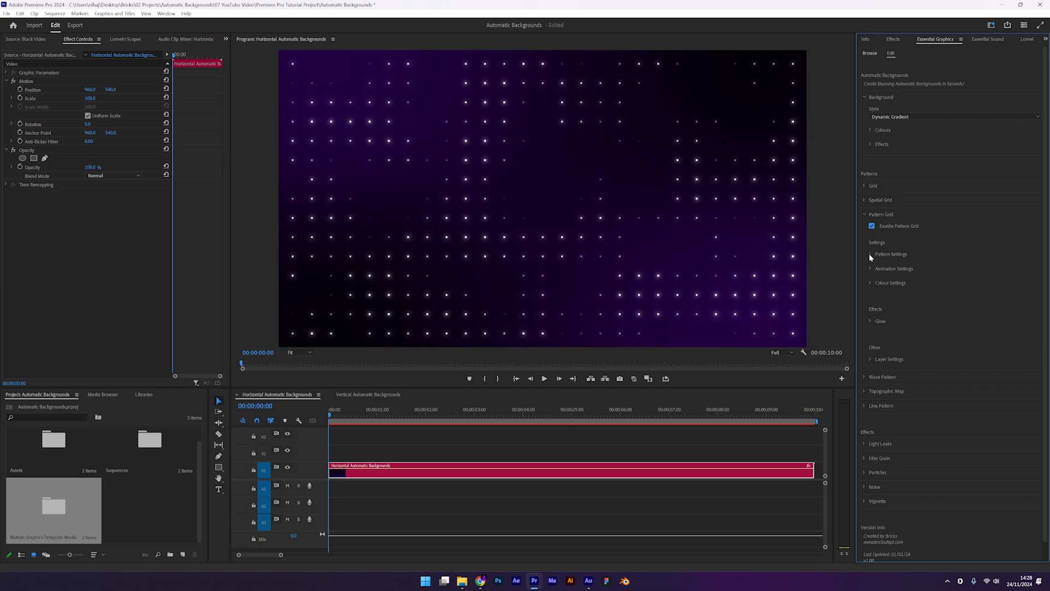
click(871, 253)
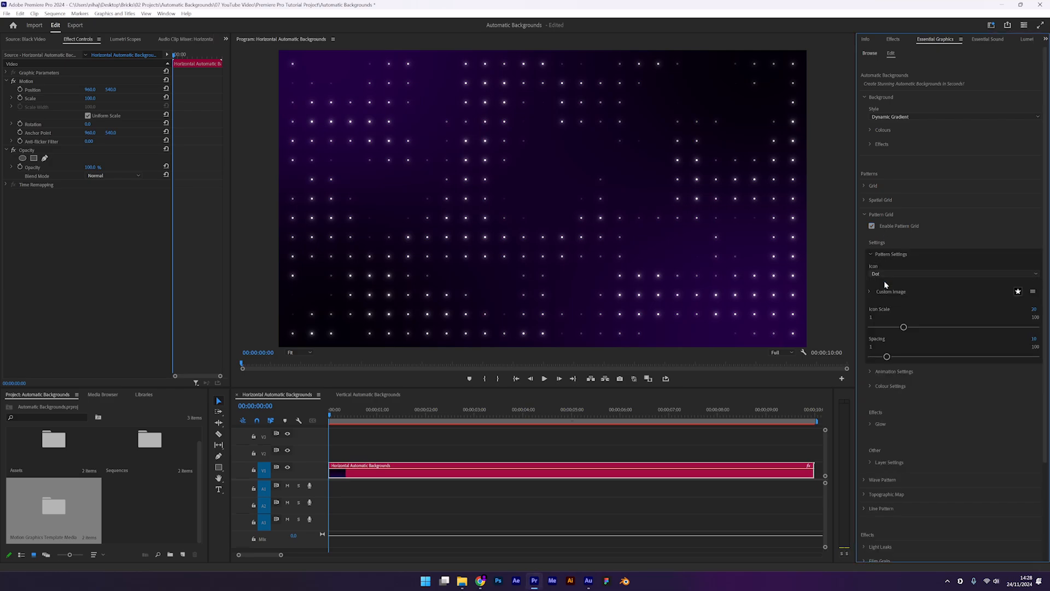
drag(904, 327, 888, 327)
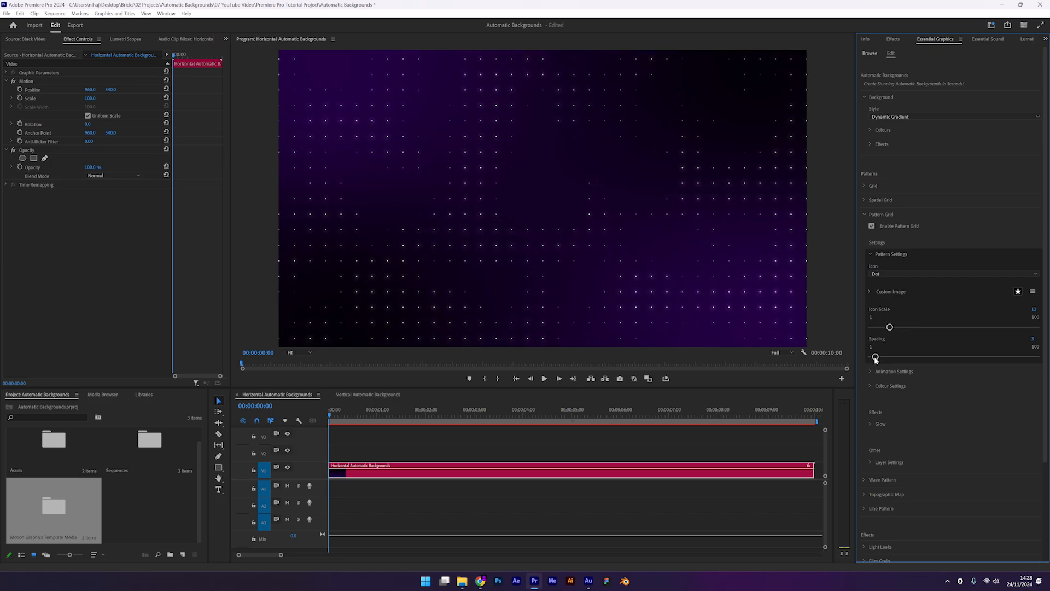
Set the dots' Animation Style to drift Left to Right.
click(893, 371)
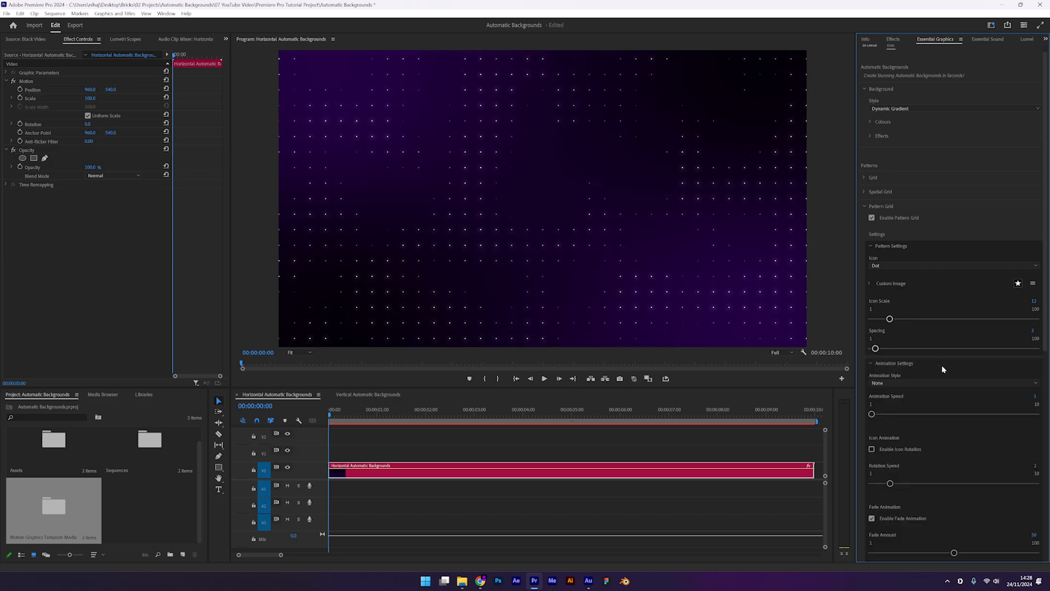
scroll(down, 3)
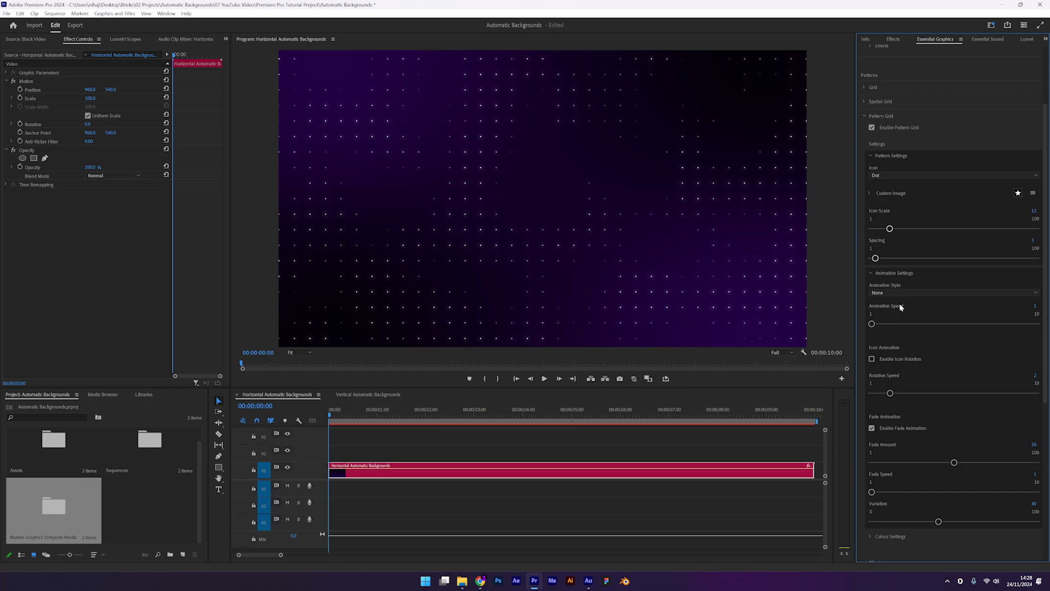
click(951, 292)
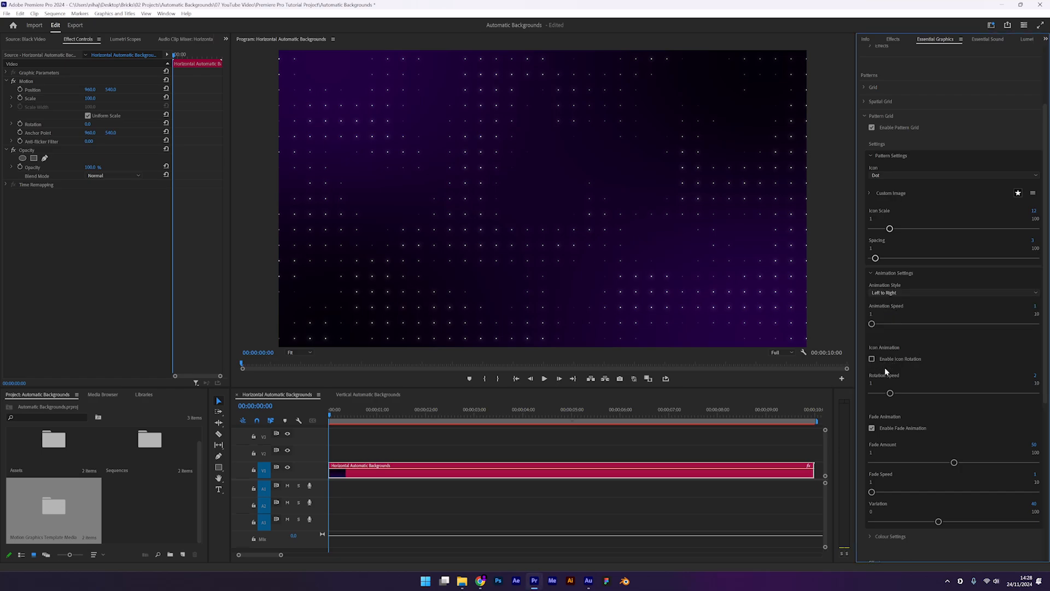
mouse_move(891, 374)
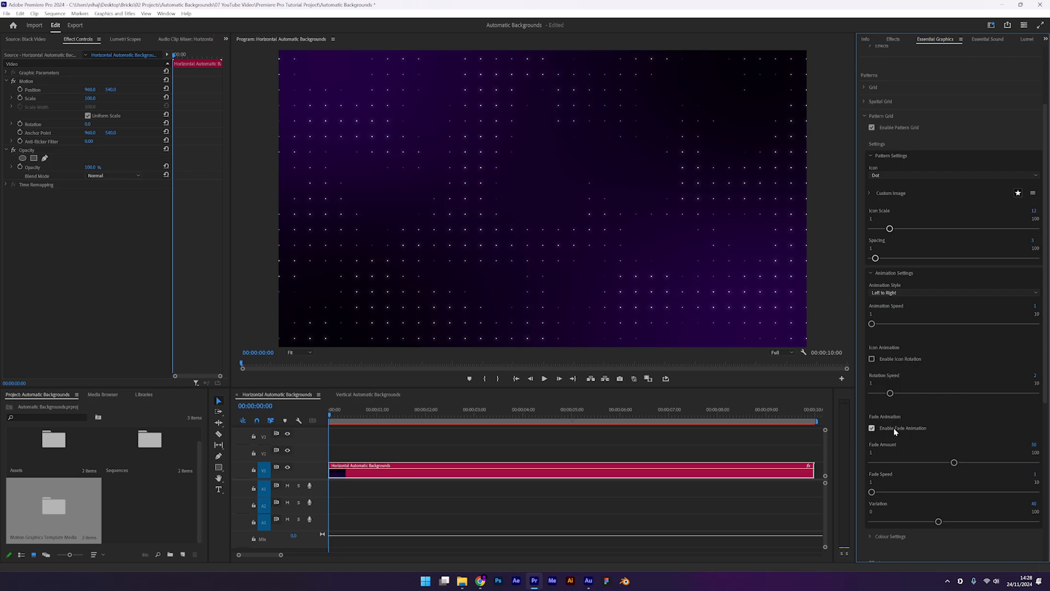
Lower Fade Amount, raise Fade Variation, then disable the Pattern Grid for a plain purple gradient.
click(872, 428)
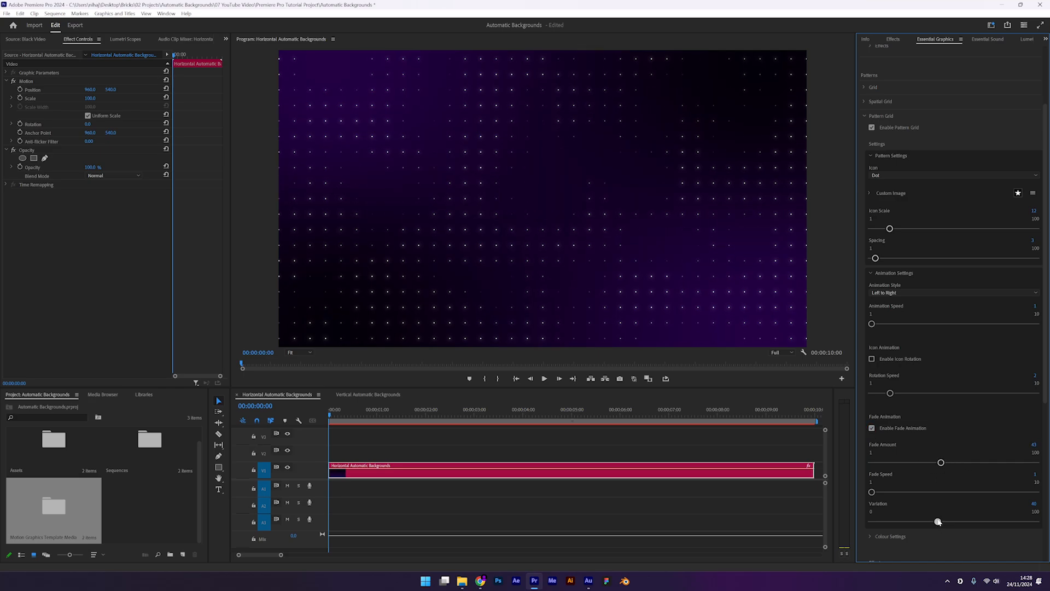
drag(938, 521, 985, 521)
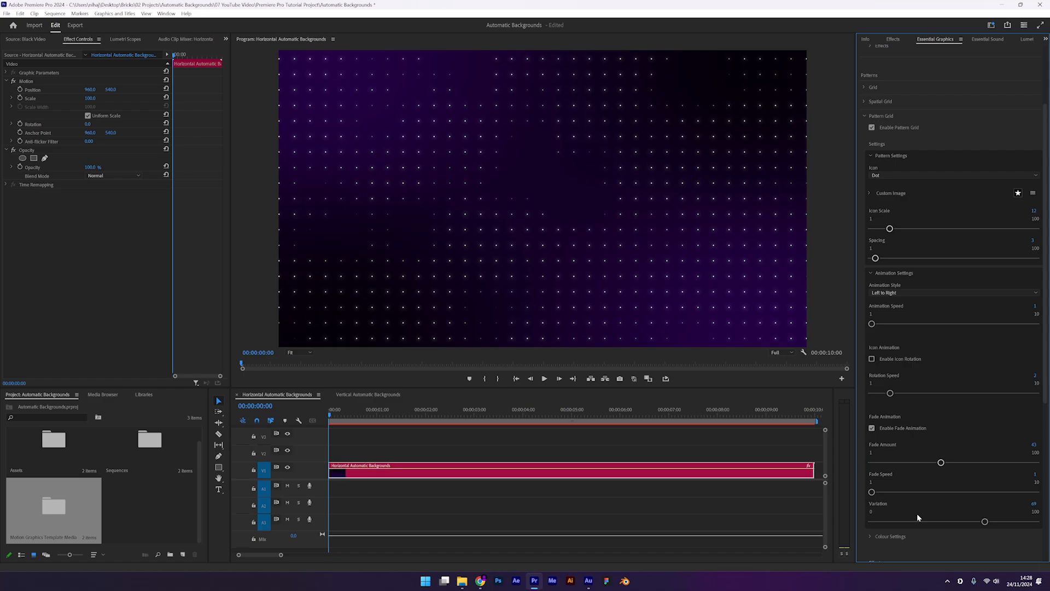
click(870, 52)
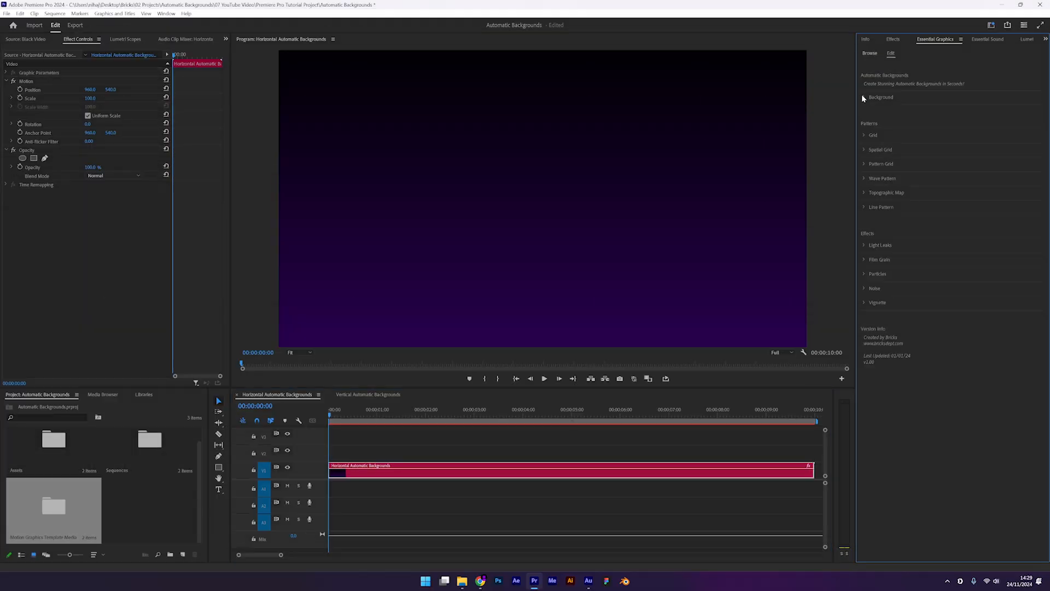
Make the background solid black and enable the white Topographic Map contour pattern.
click(880, 98)
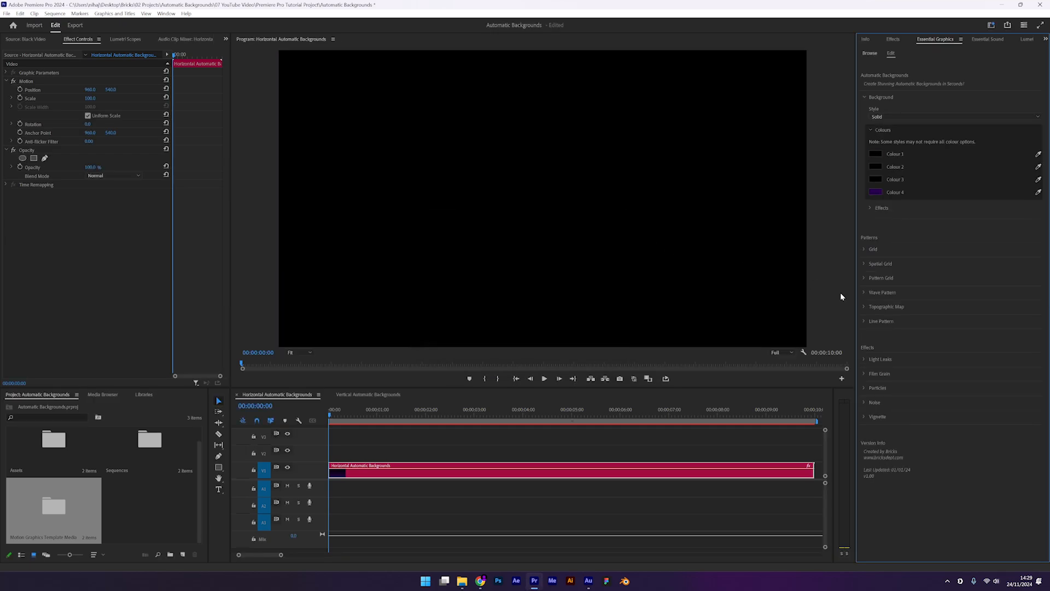
click(872, 318)
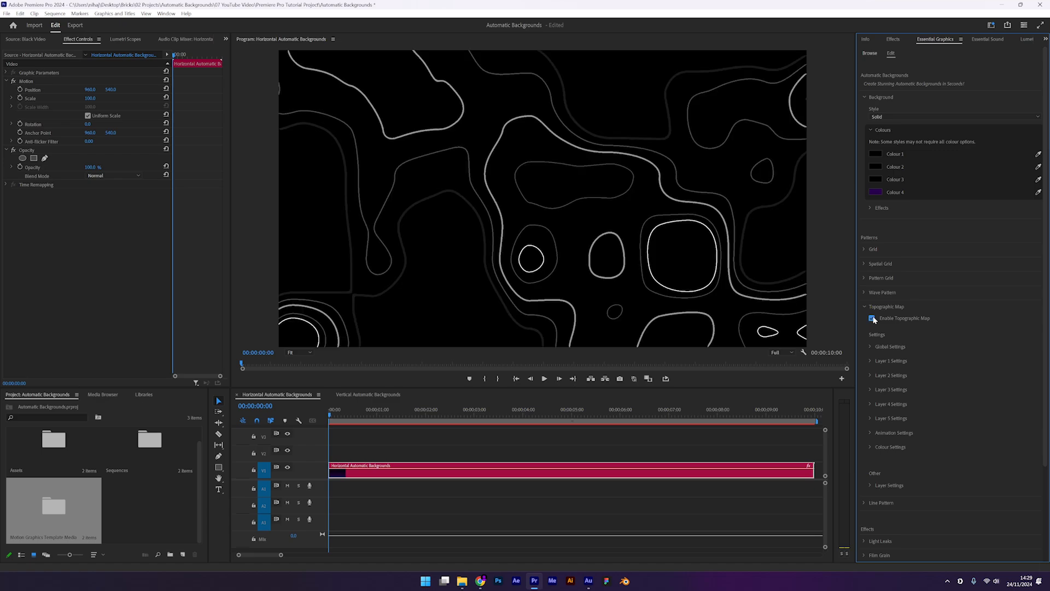
click(507, 414)
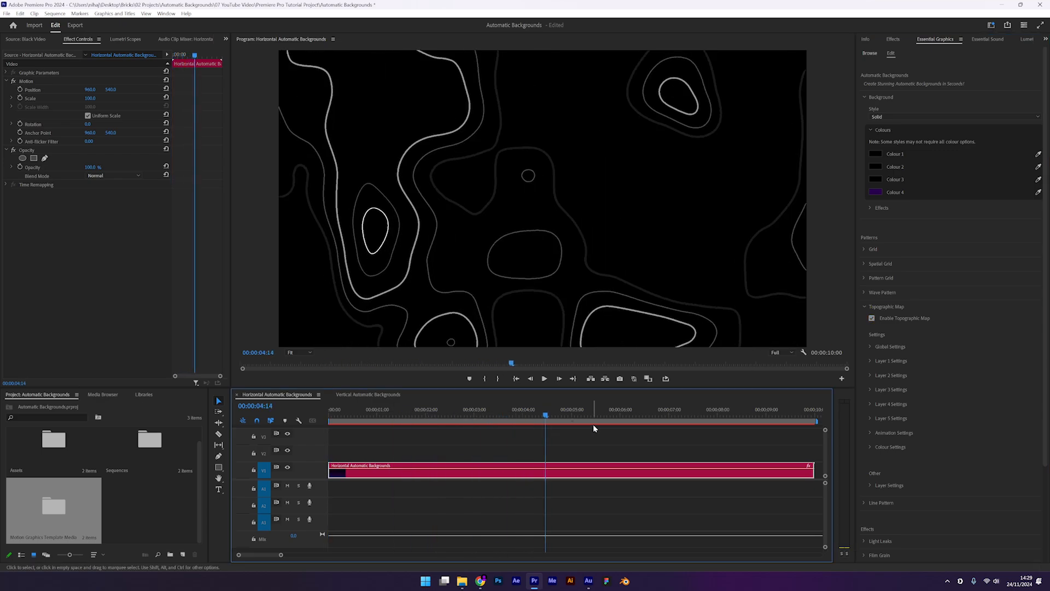
In Global Settings set a moderate contour Scale and lower the Variation.
click(891, 347)
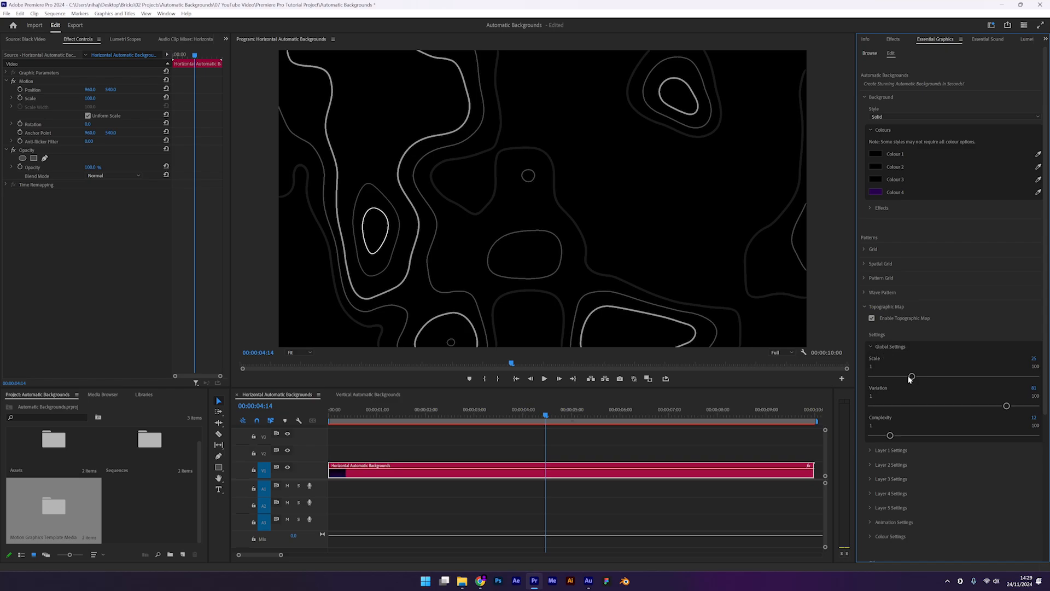
drag(911, 378, 888, 377)
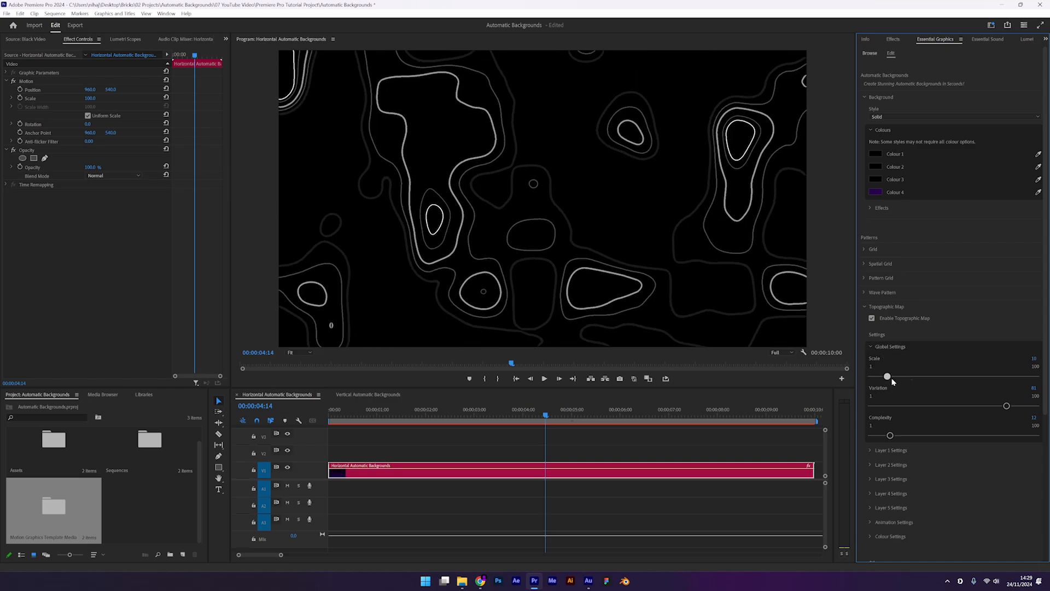
drag(888, 376, 899, 377)
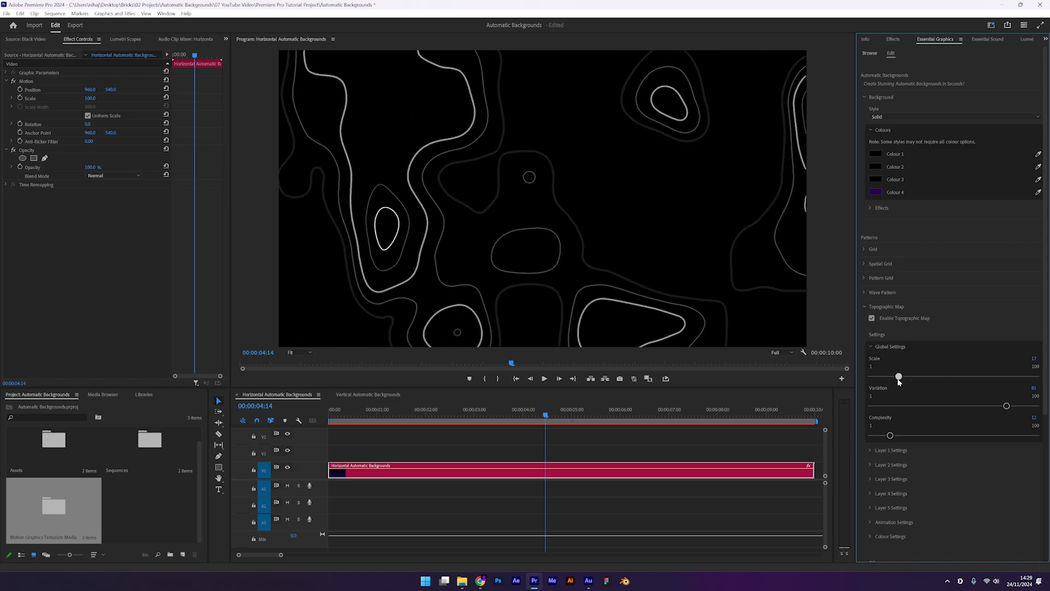
drag(1006, 406, 984, 406)
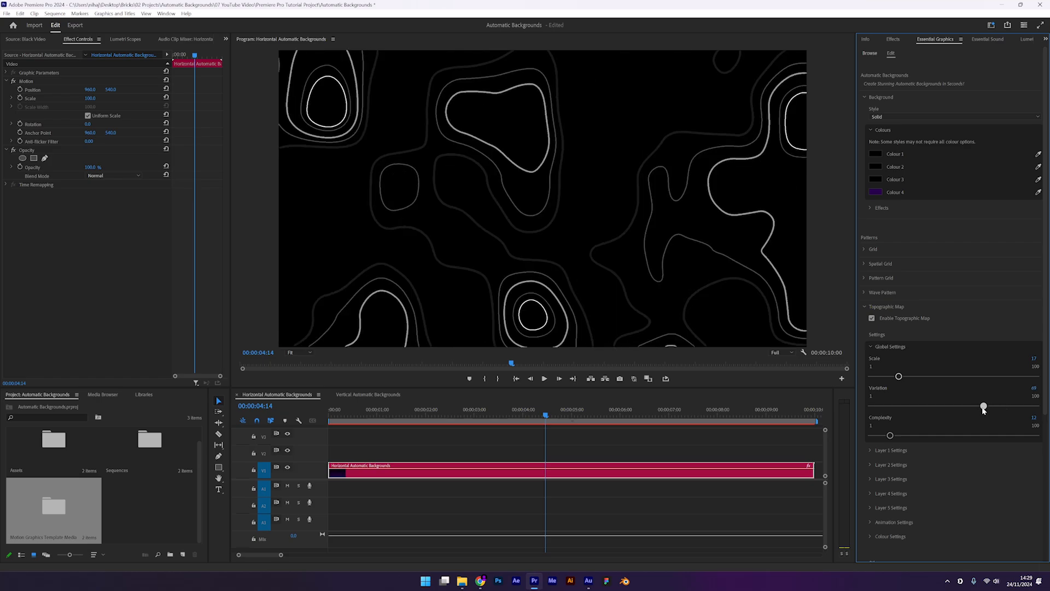
drag(983, 407, 929, 407)
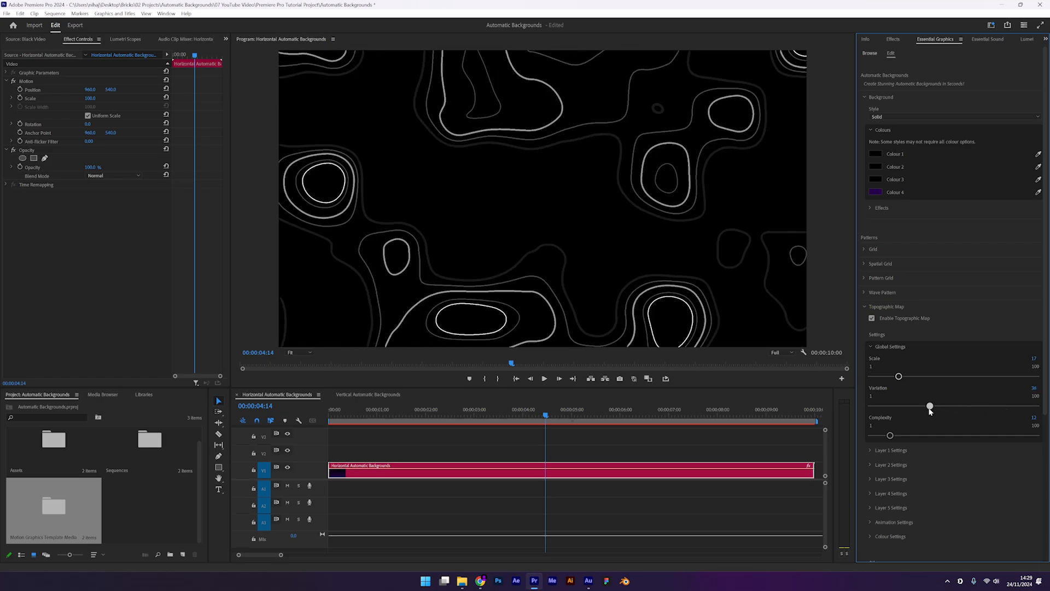
drag(930, 407, 926, 407)
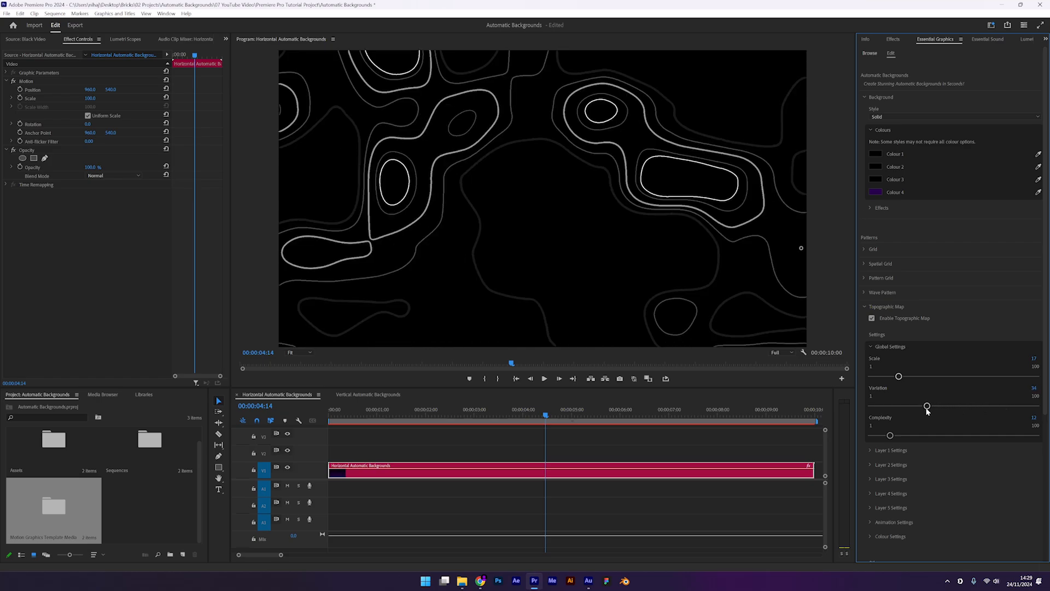
Reduce the map's Complexity to simpler contours and adjust Layer 1's Opacity.
drag(891, 436, 929, 435)
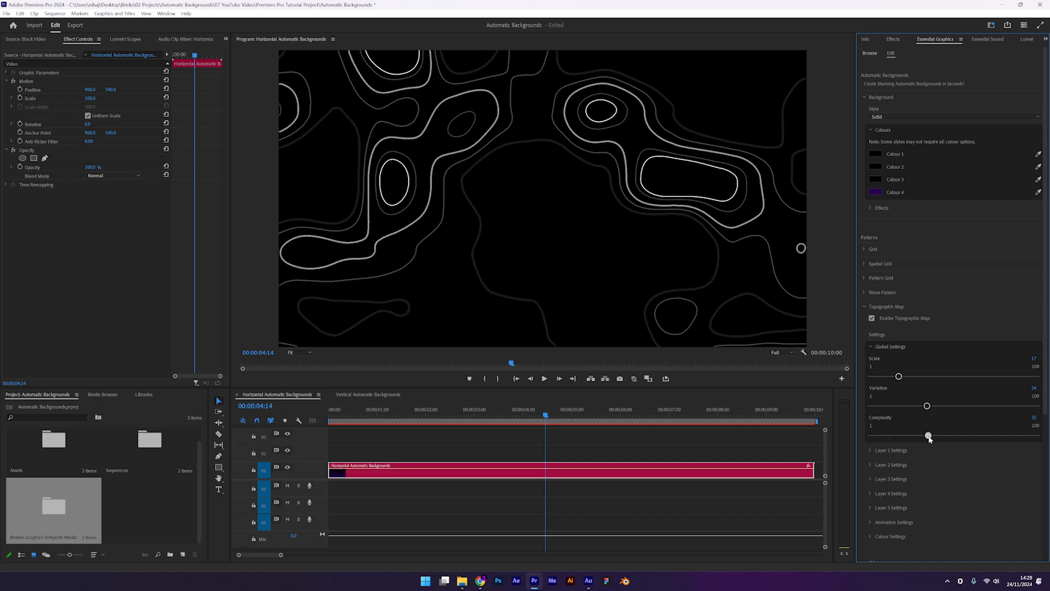
drag(928, 436, 897, 436)
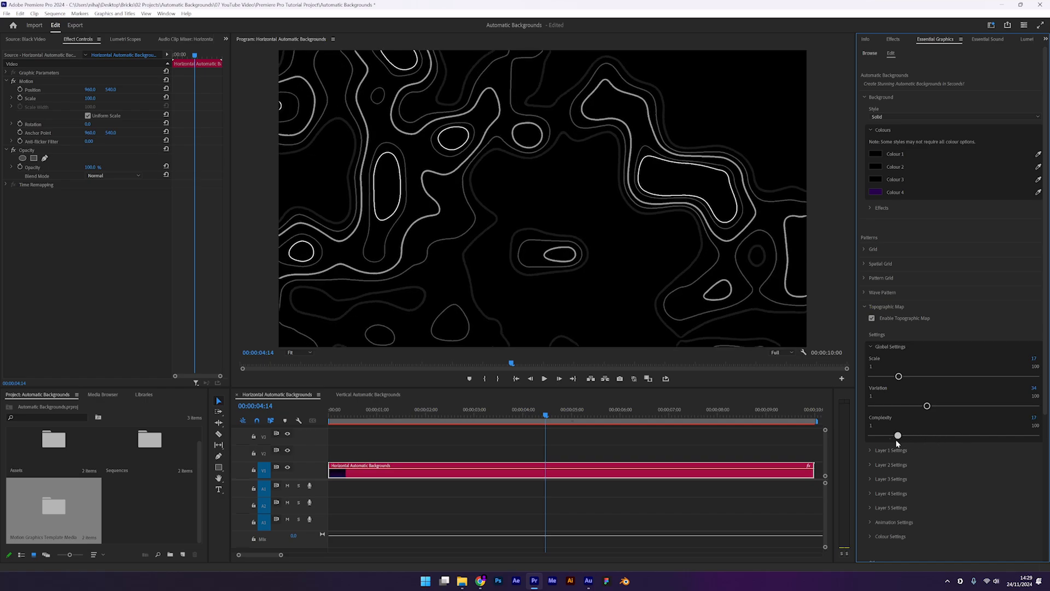
drag(897, 435, 873, 434)
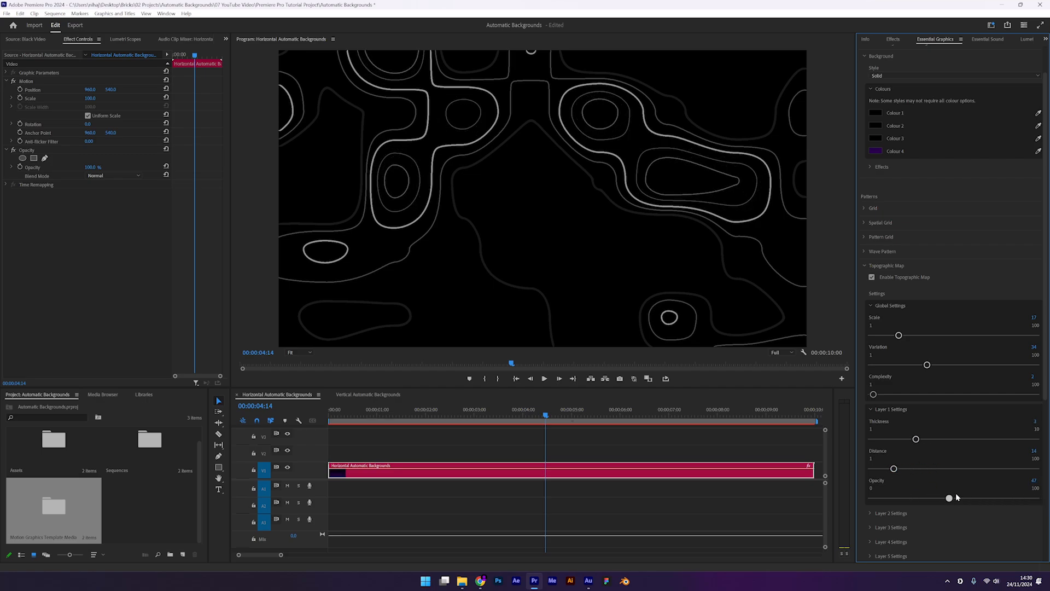
drag(949, 497, 979, 497)
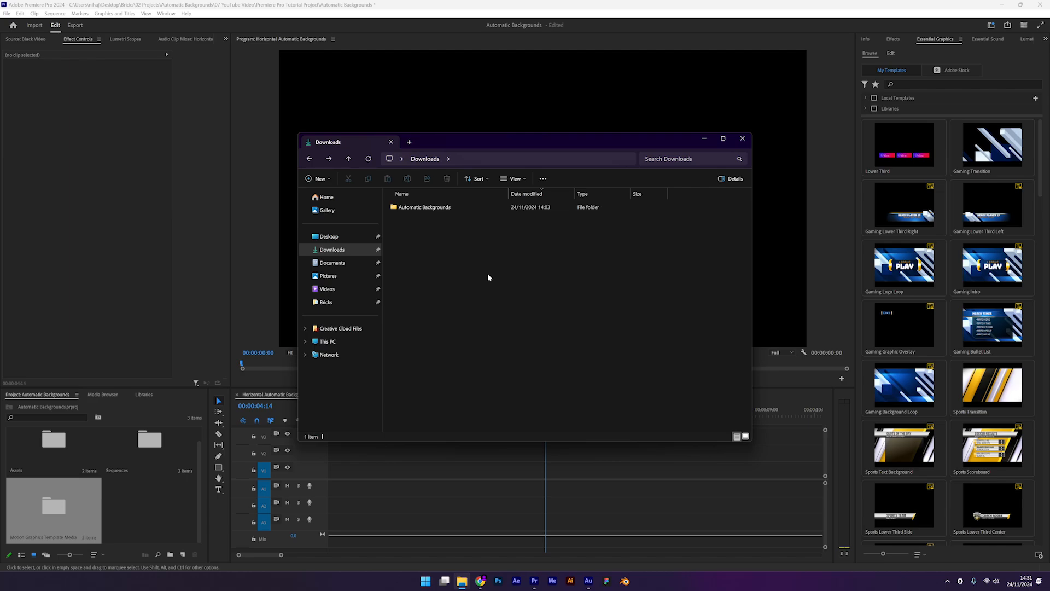
Install both Automatic Backgrounds .mogrt files into Premiere's templates and open Horizontal Backgrounds.
click(424, 207)
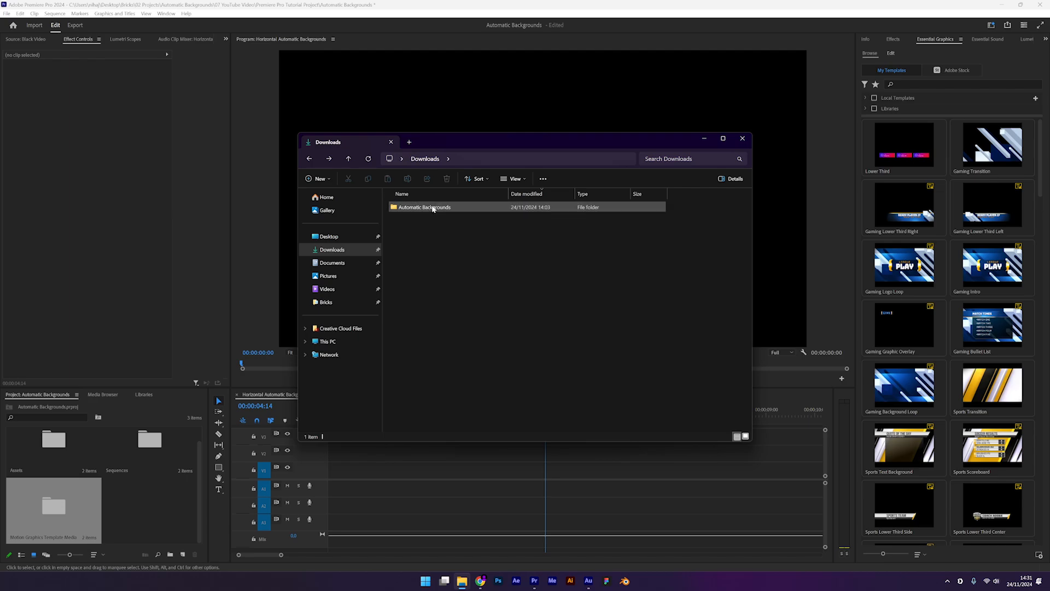
double_click(425, 207)
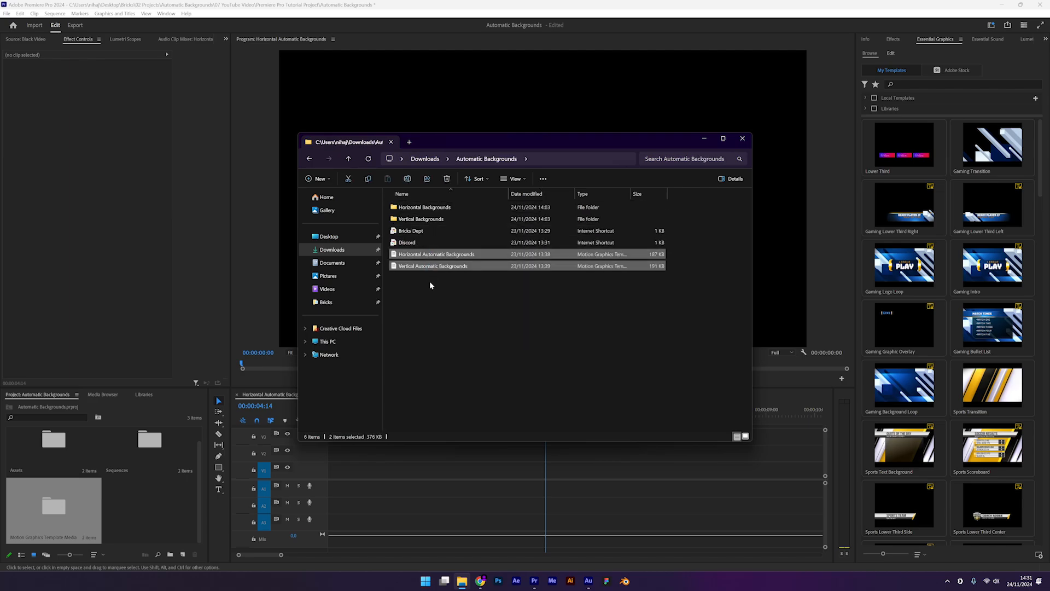
click(436, 254)
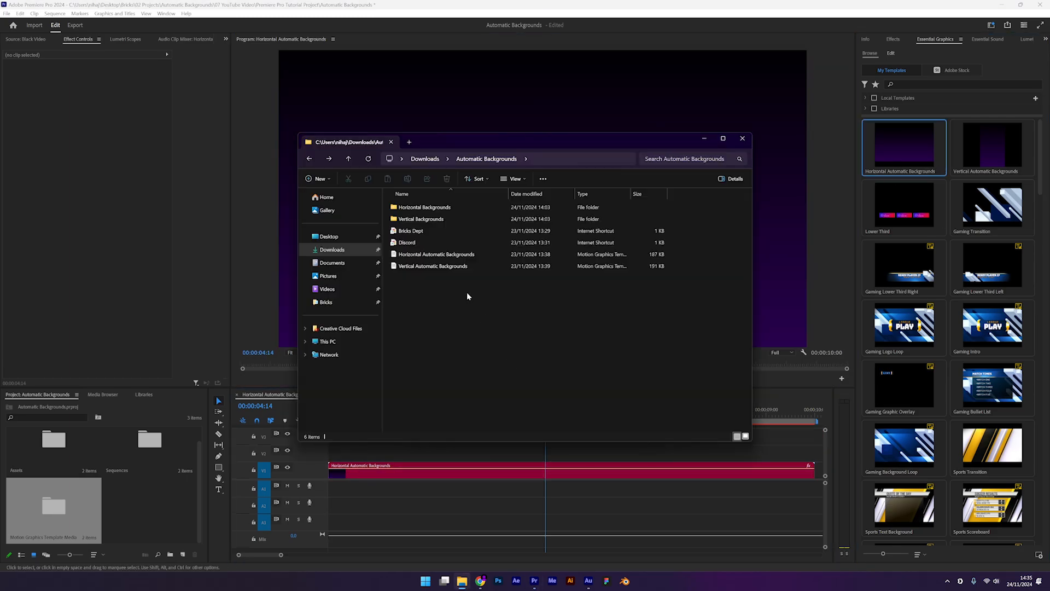
double_click(422, 207)
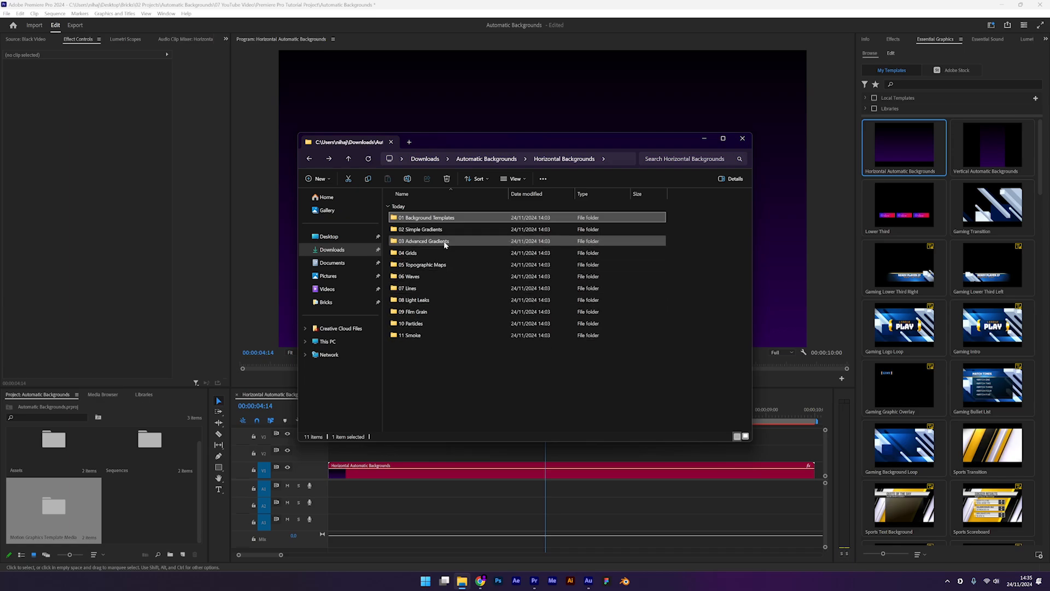
Browse 04 Grids > Regular Grids, then open the 02 Spatial Grids preview folder.
double_click(424, 241)
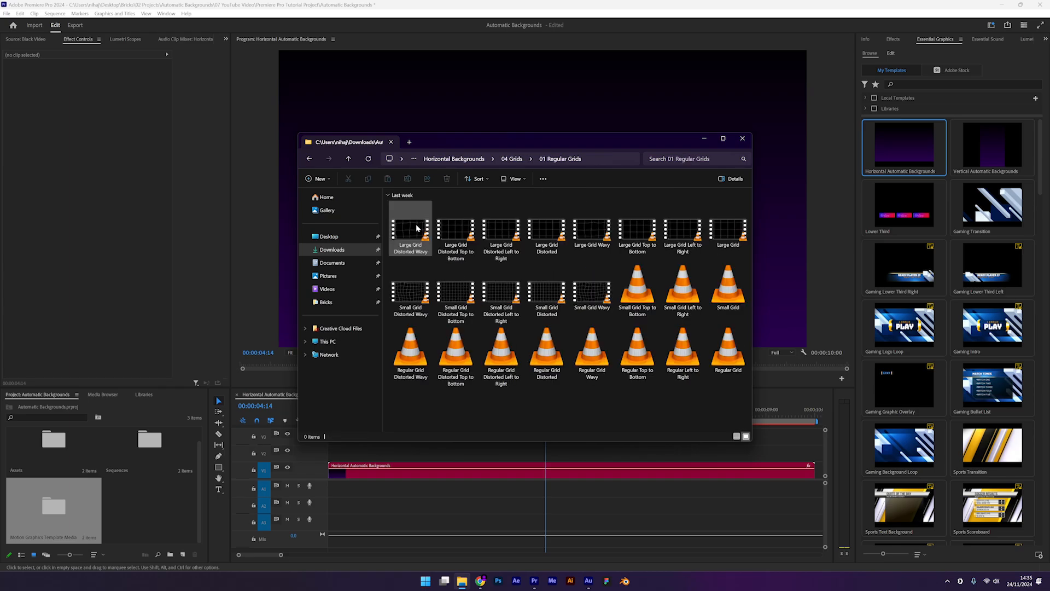
click(348, 158)
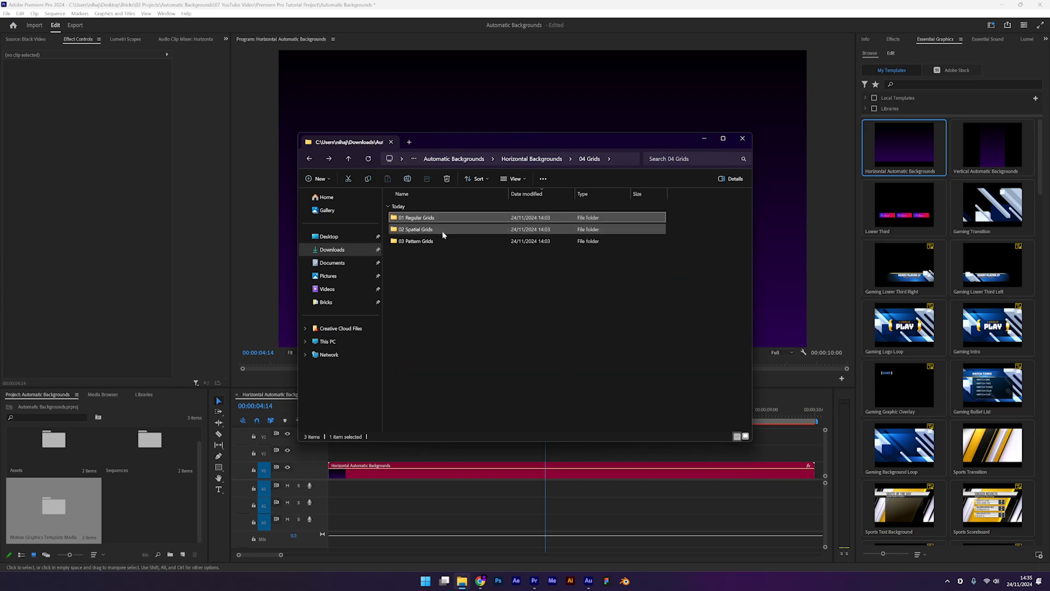
double_click(416, 228)
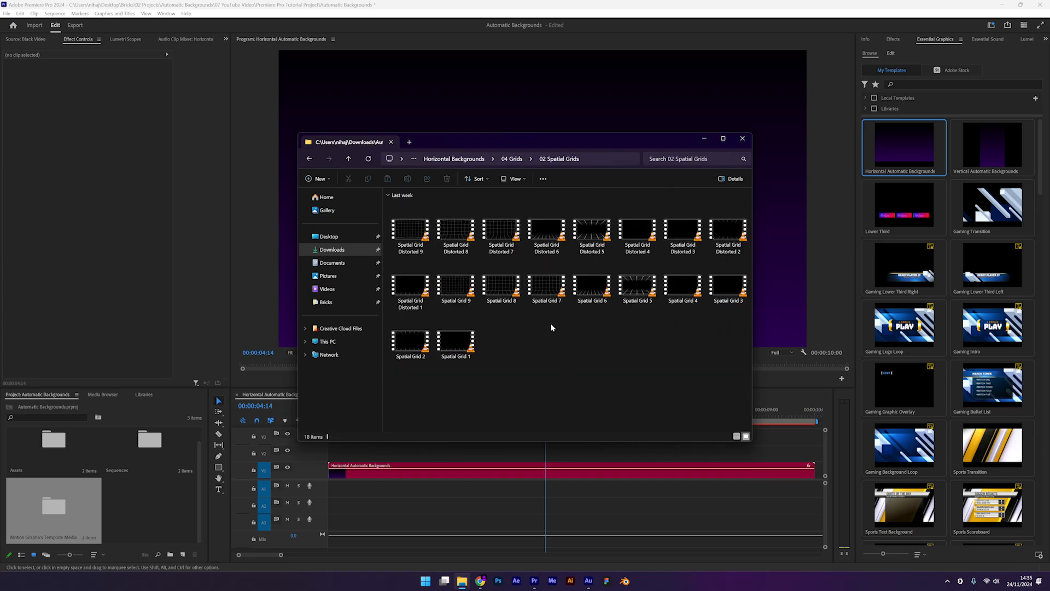